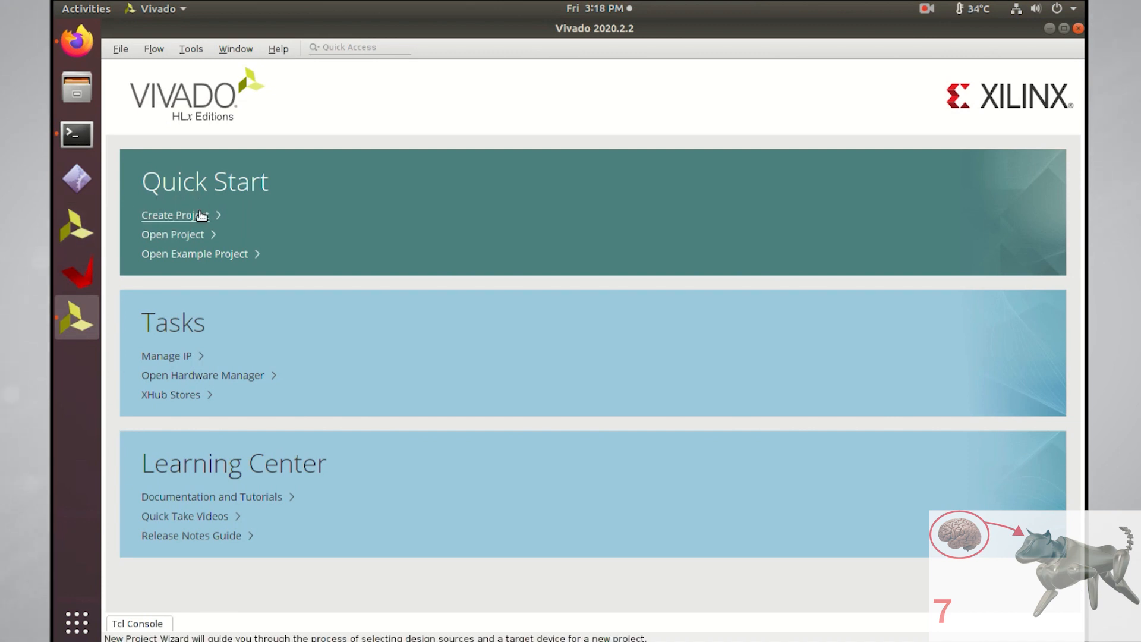
mouse_move(205, 221)
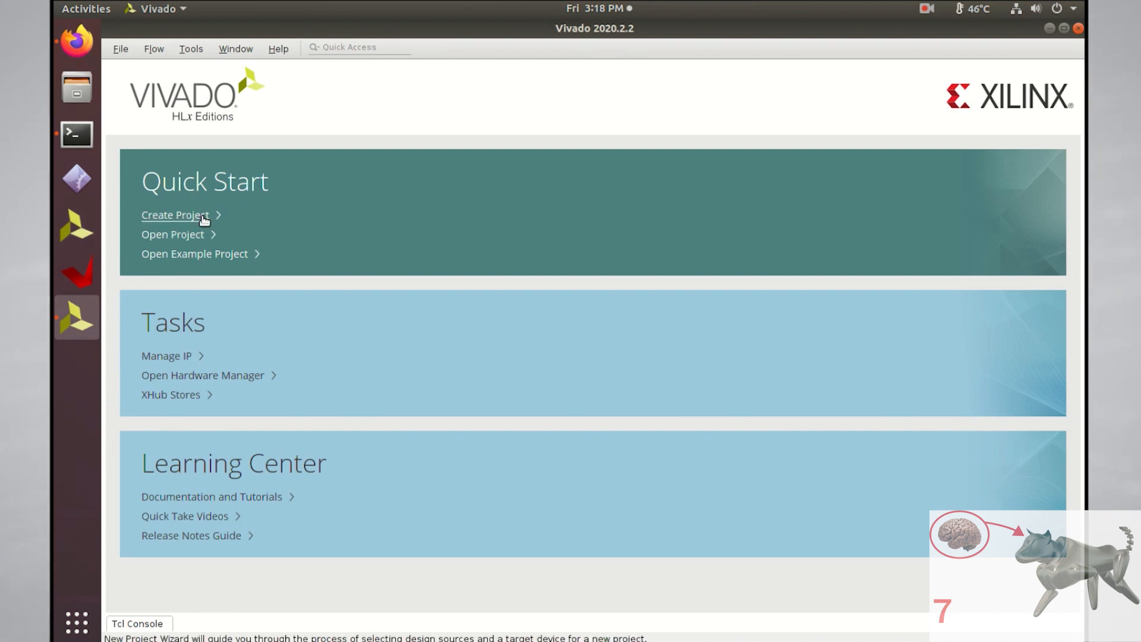
Begin a new project and name it led_switch_test.
left_click(174, 214)
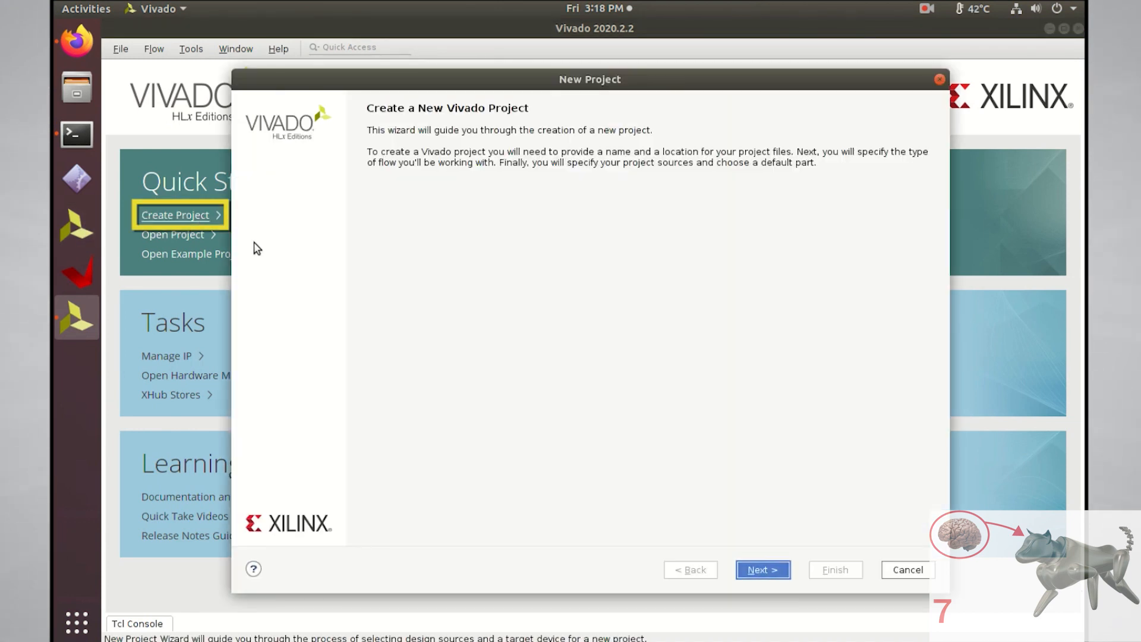
left_click(761, 569)
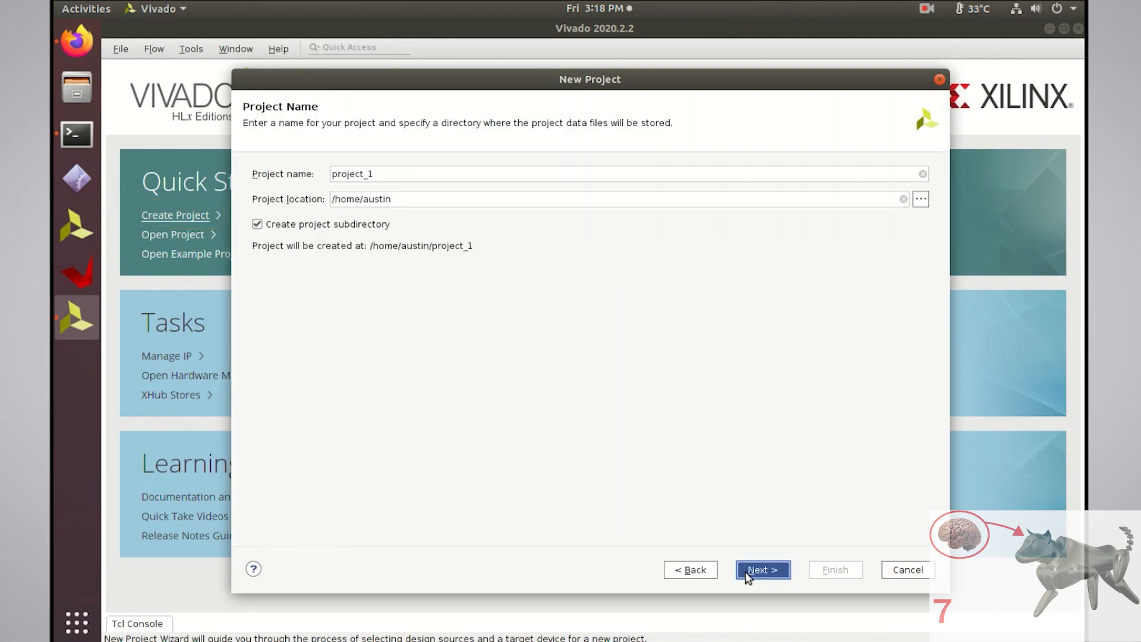
triple_click(352, 174)
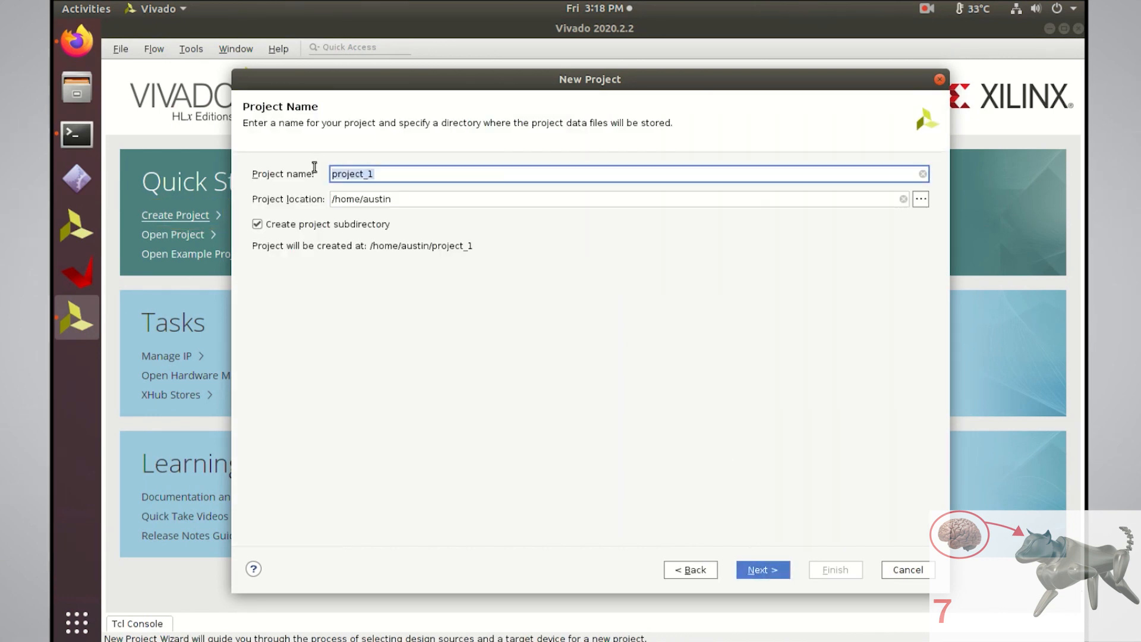
type("led_switch")
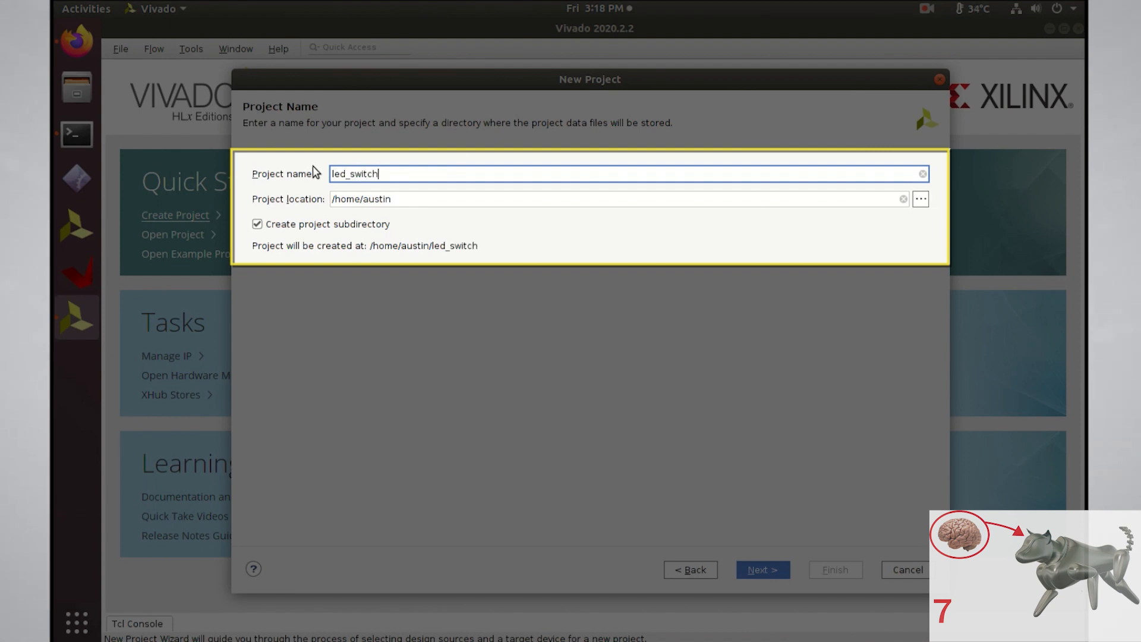
type("_test")
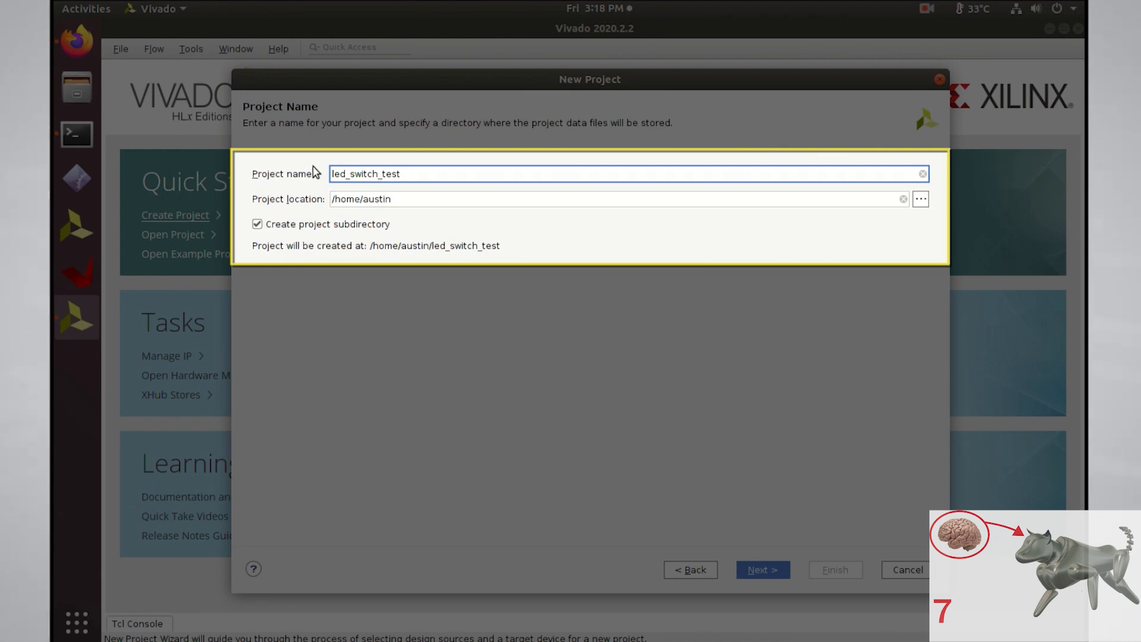
Set the project location to the robodog/zybo_z7-20/vivado_2020_2 folder.
left_click(921, 199)
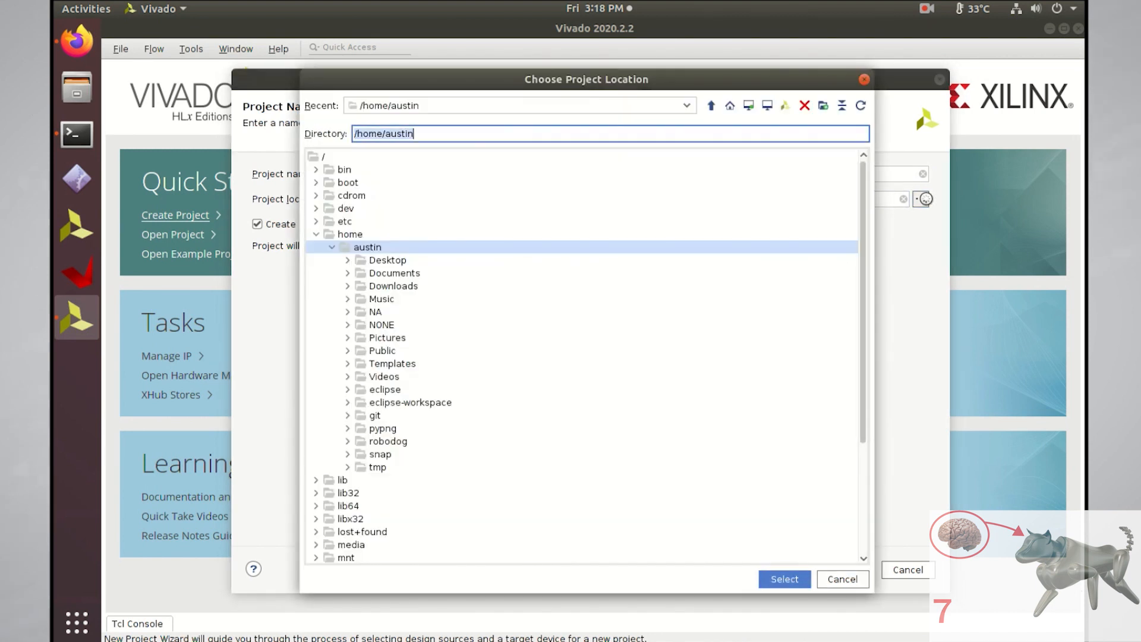
left_click(347, 441)
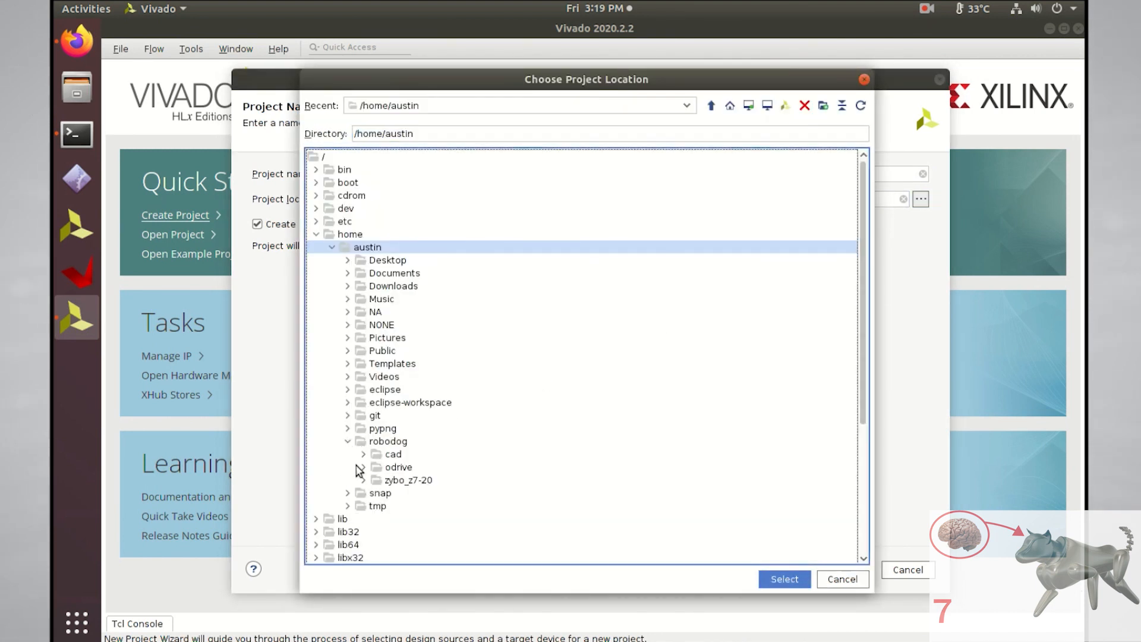
left_click(430, 506)
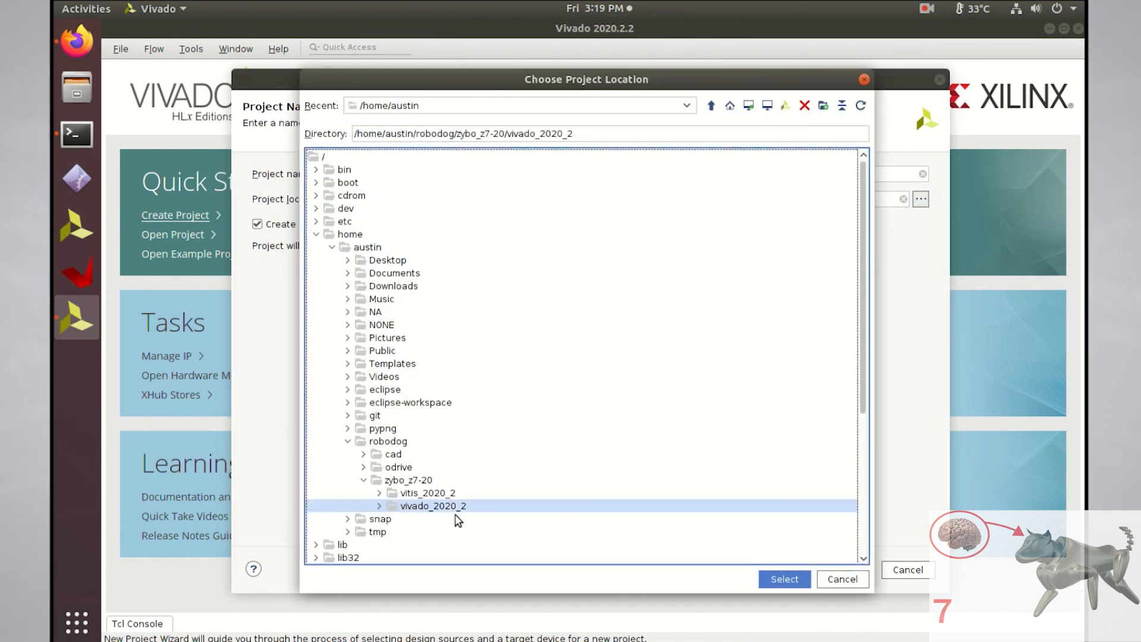
left_click(784, 579)
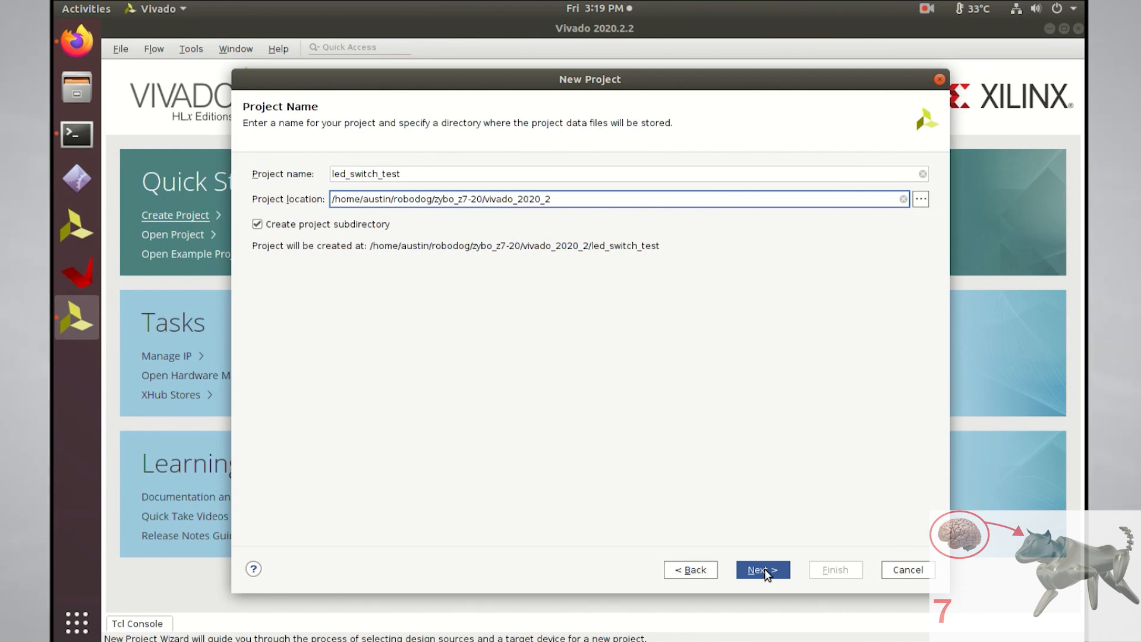
Keep the RTL project type and choose the Zybo Z7-20 board as the default part.
left_click(763, 569)
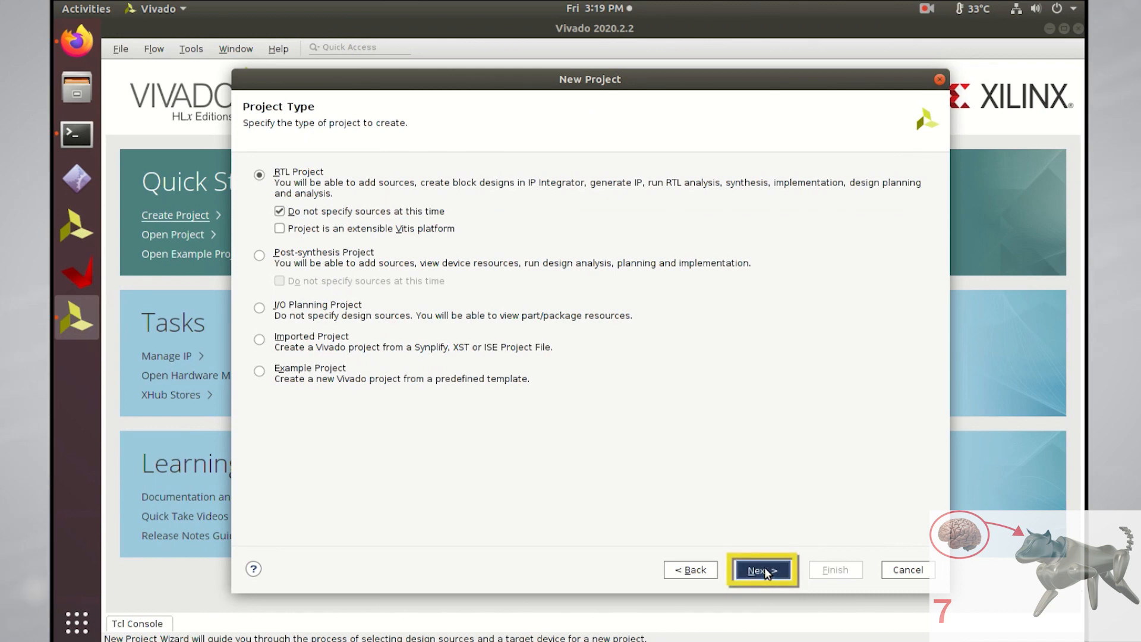
left_click(763, 570)
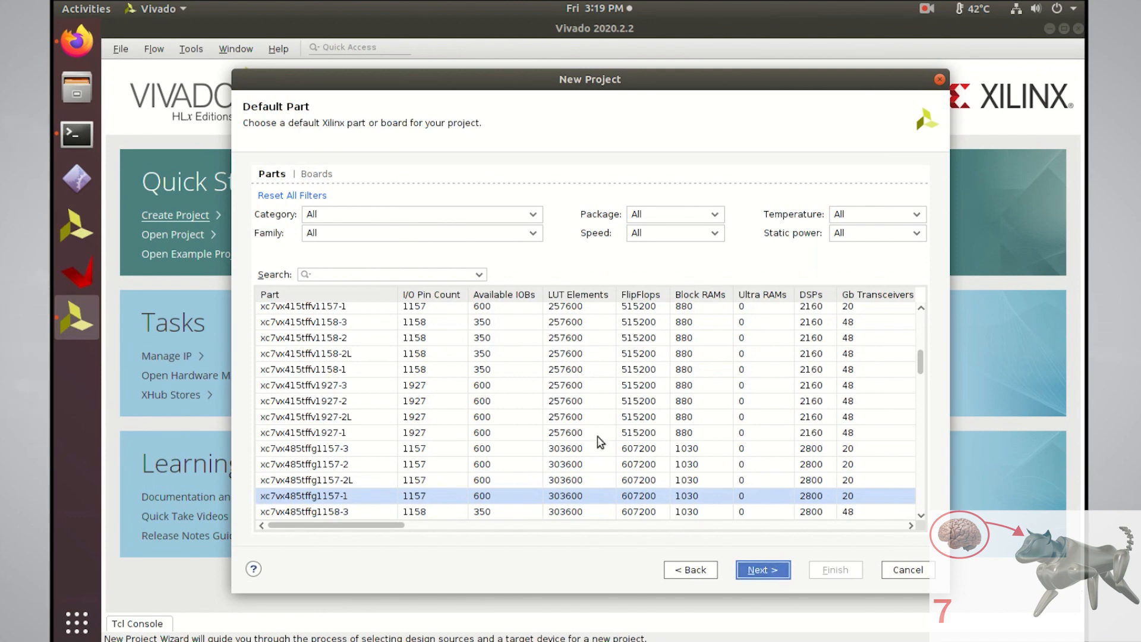
left_click(317, 174)
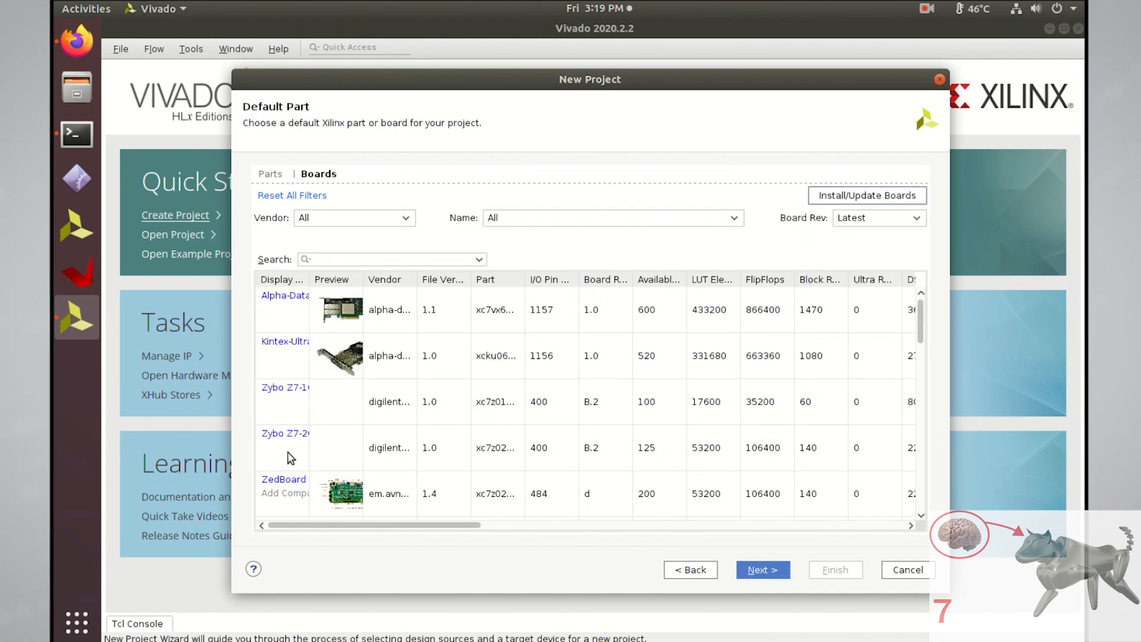
left_click(286, 447)
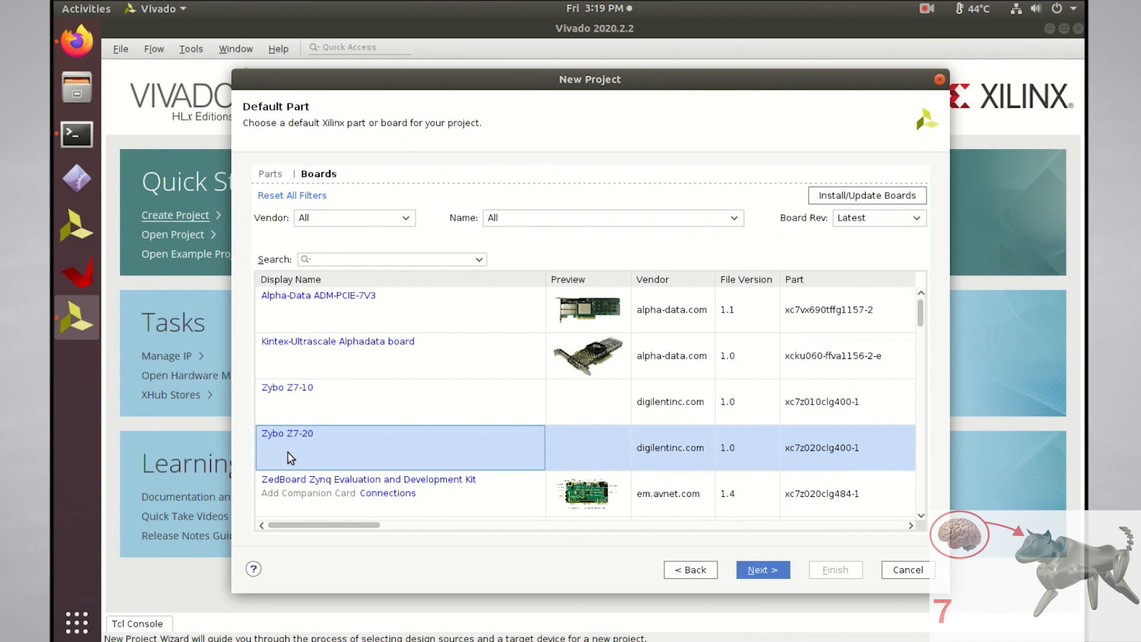
mouse_move(322, 455)
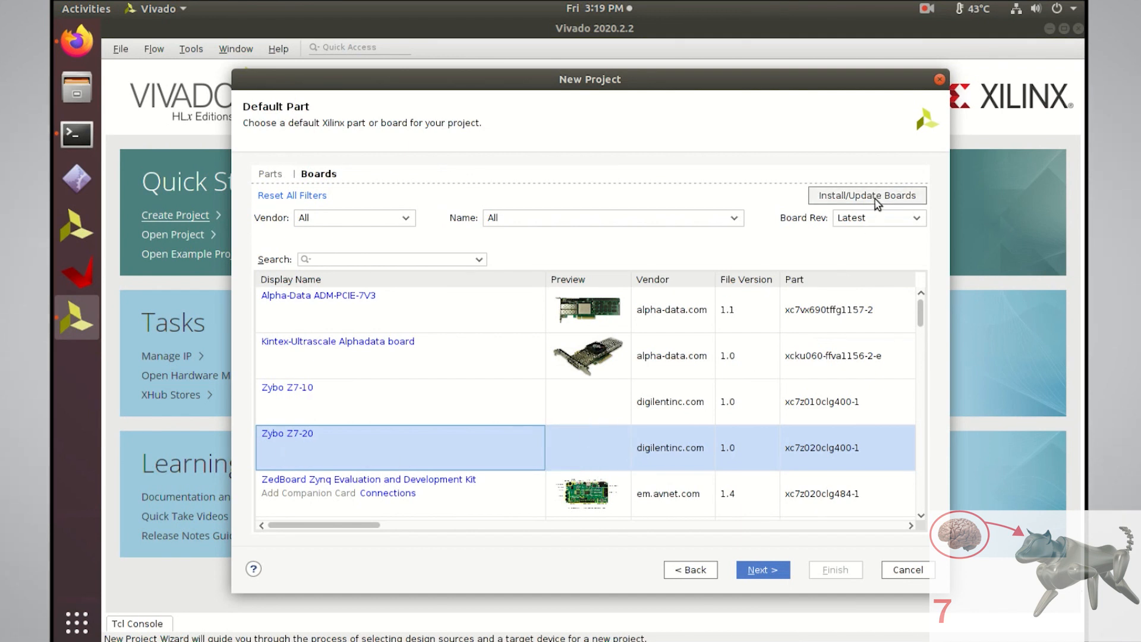
Check the XHub board store for updates, then continue with Zybo Z7-20 selected.
left_click(867, 195)
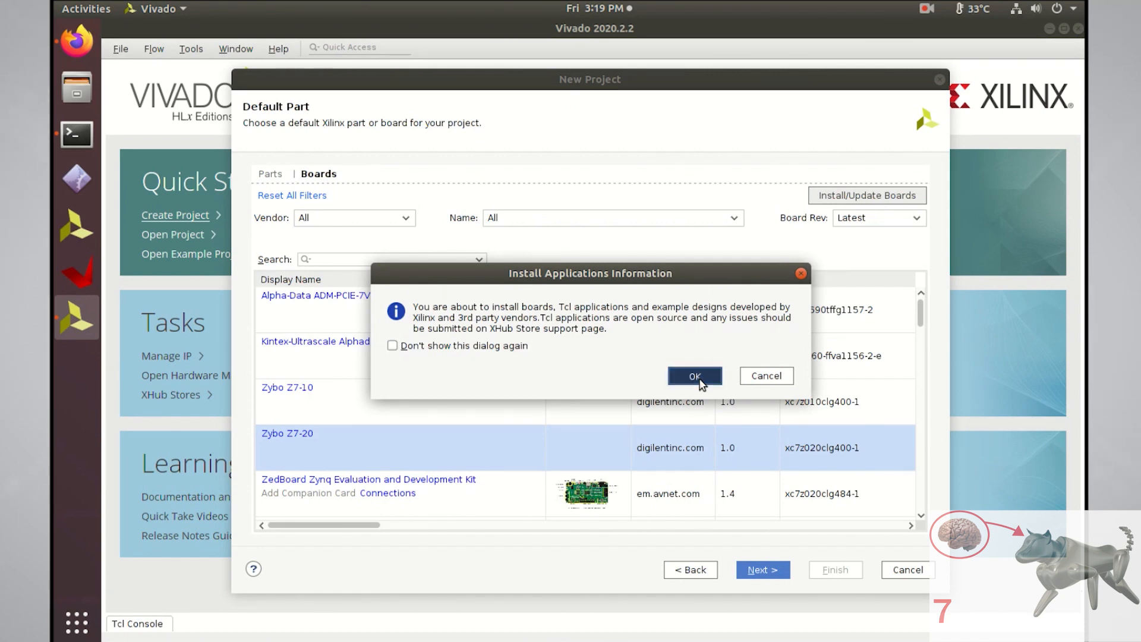
left_click(694, 376)
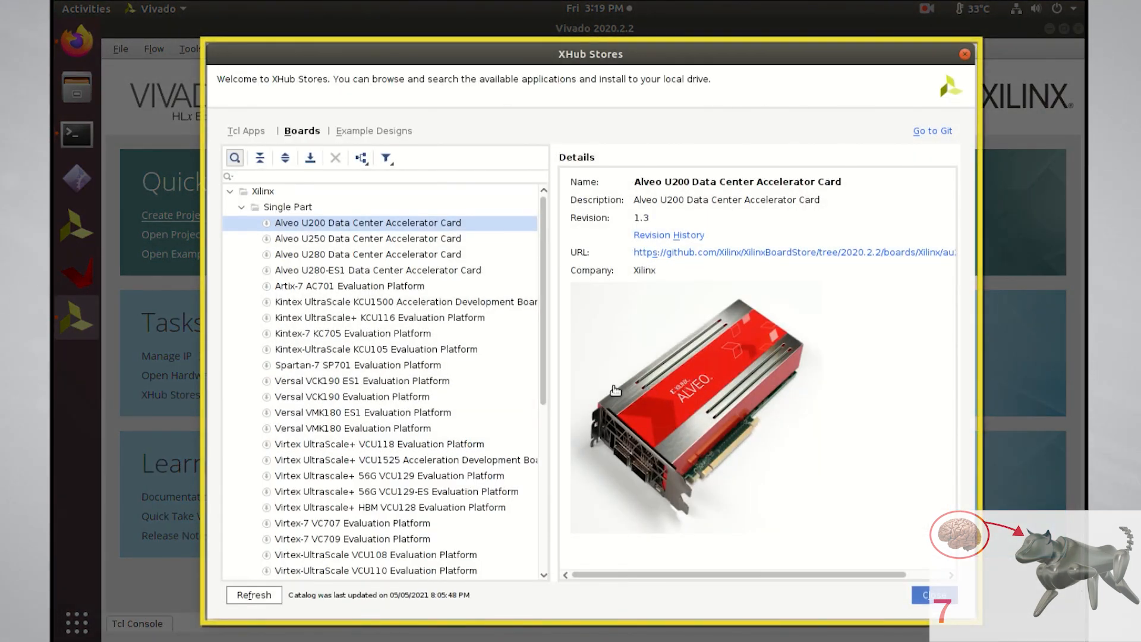
scroll("down", 3)
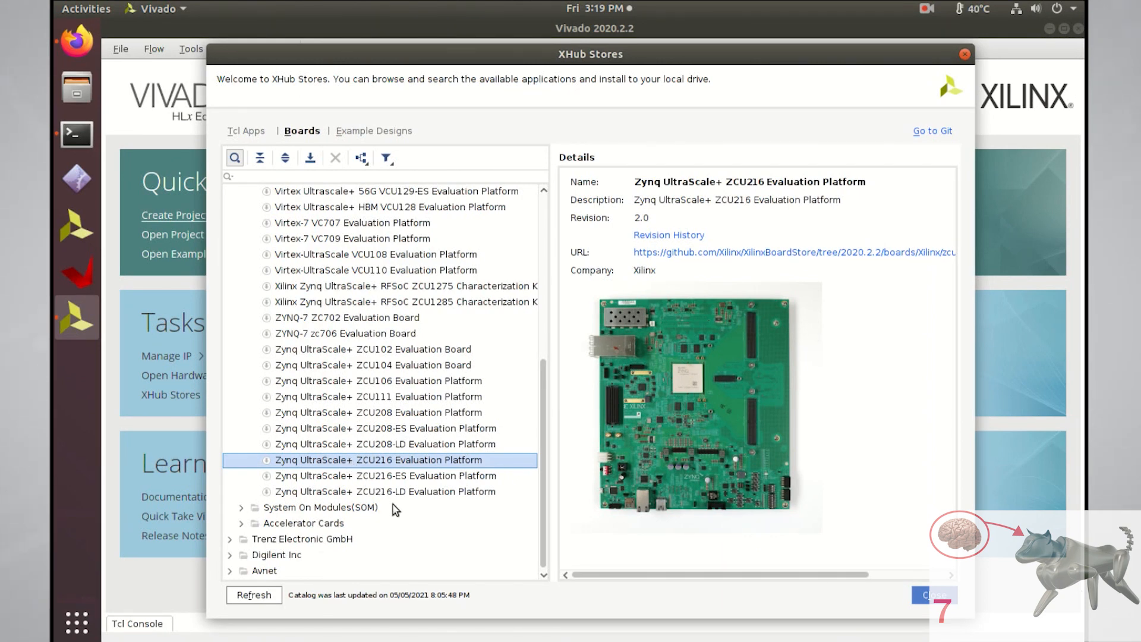
mouse_move(508, 553)
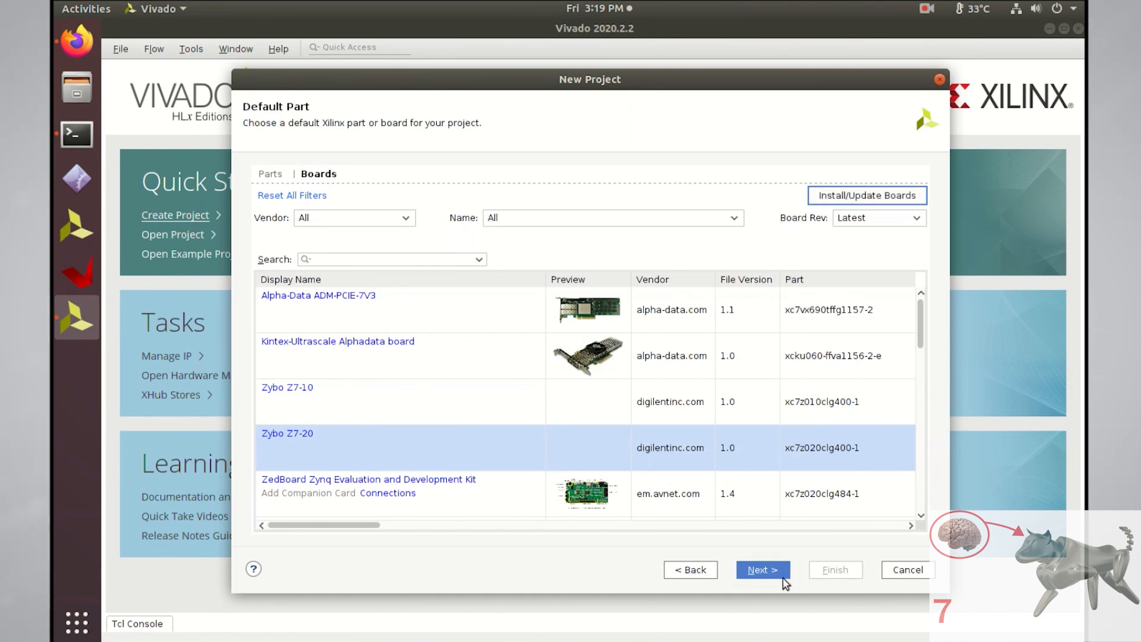
left_click(836, 569)
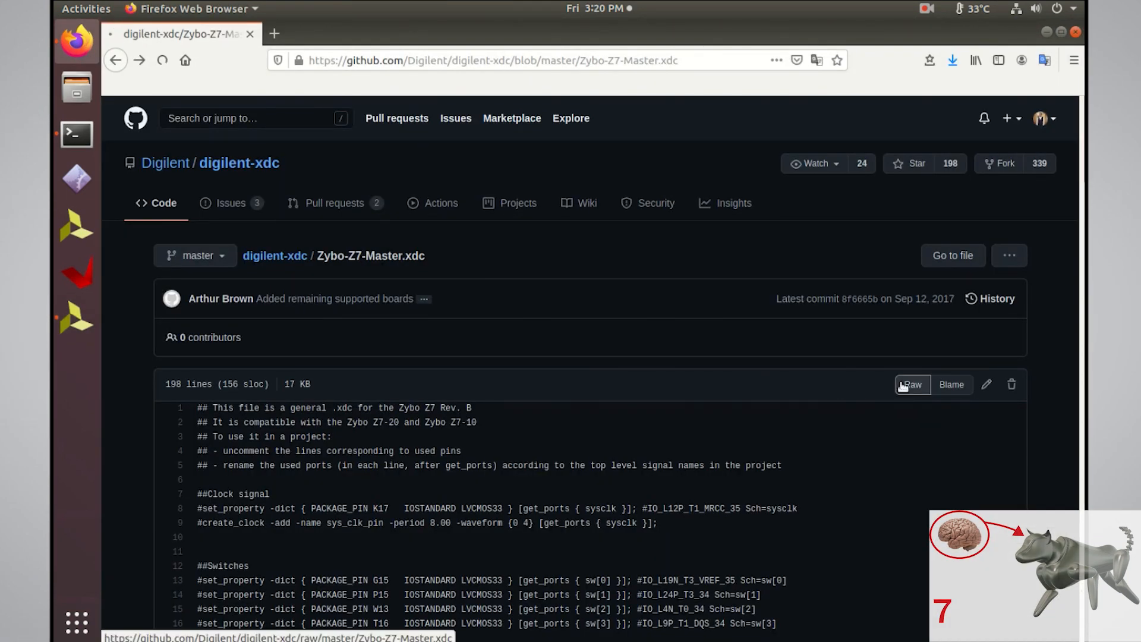
Get the raw Zybo-Z7-Master.xdc file from Digilent's digilent-xdc GitHub repository.
left_click(912, 385)
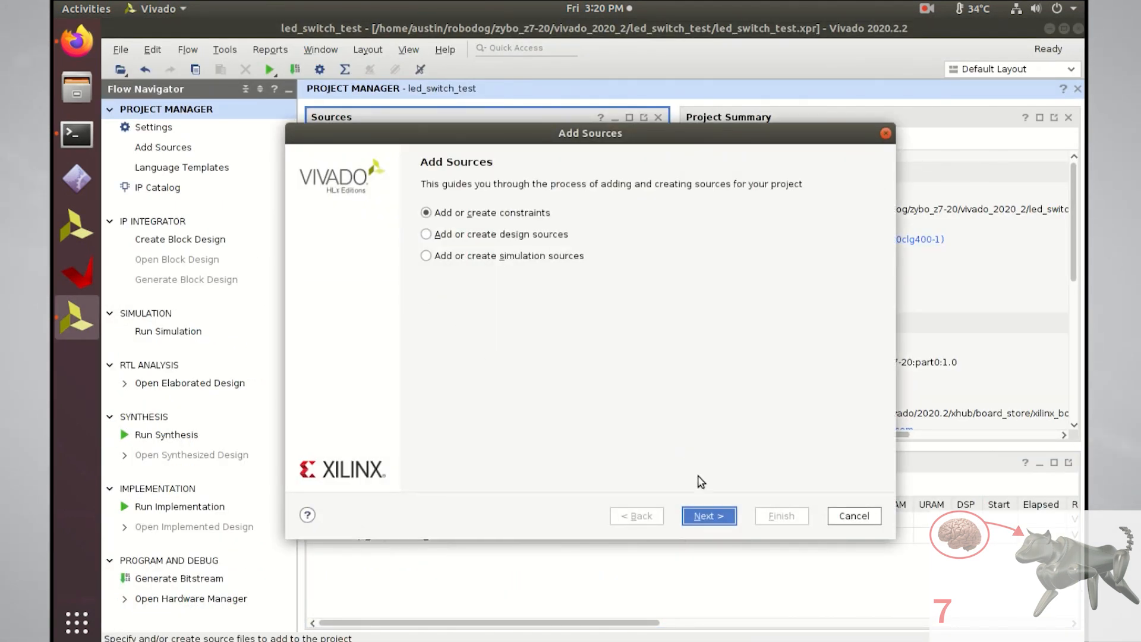
Add the downloaded Zybo-Z7-Master.xdc as the project's constraints file and finish the wizard.
left_click(708, 515)
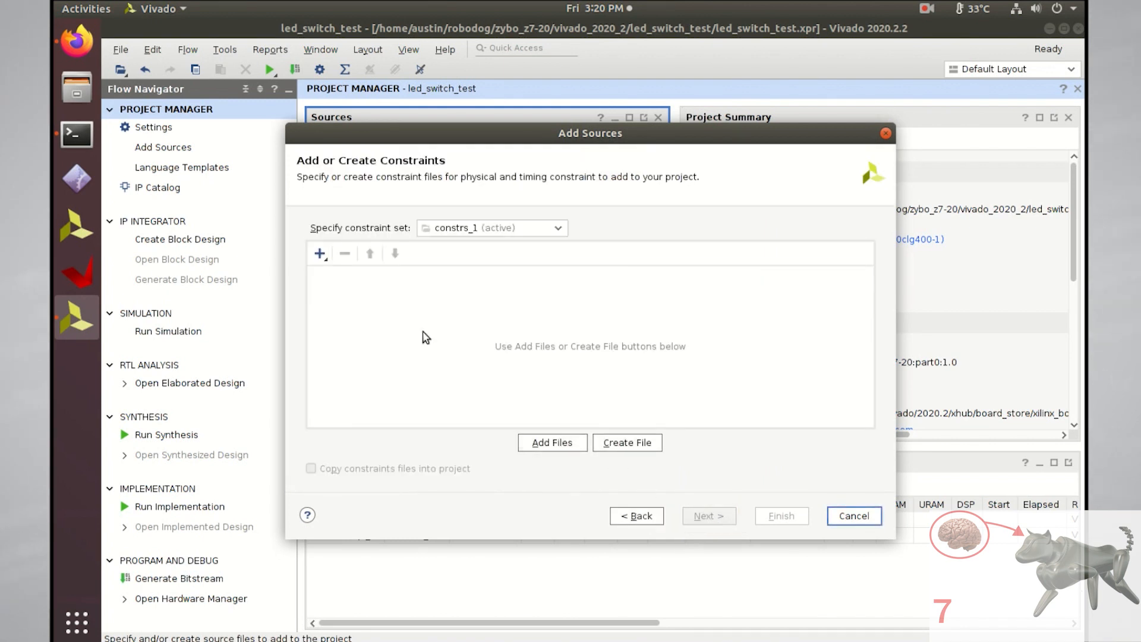
left_click(320, 253)
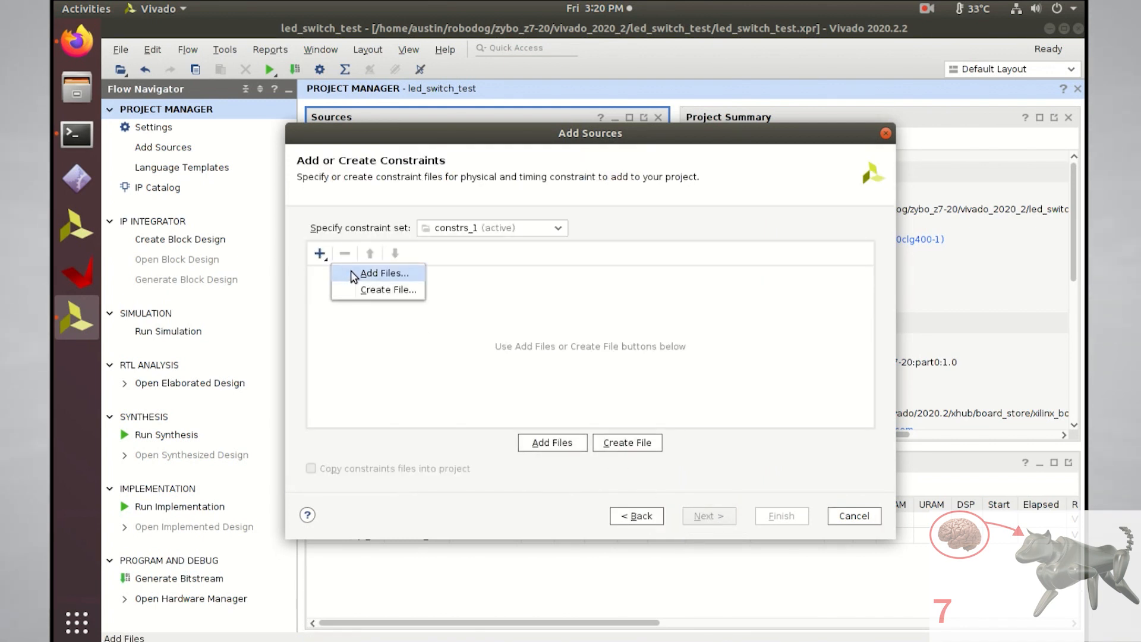
left_click(382, 274)
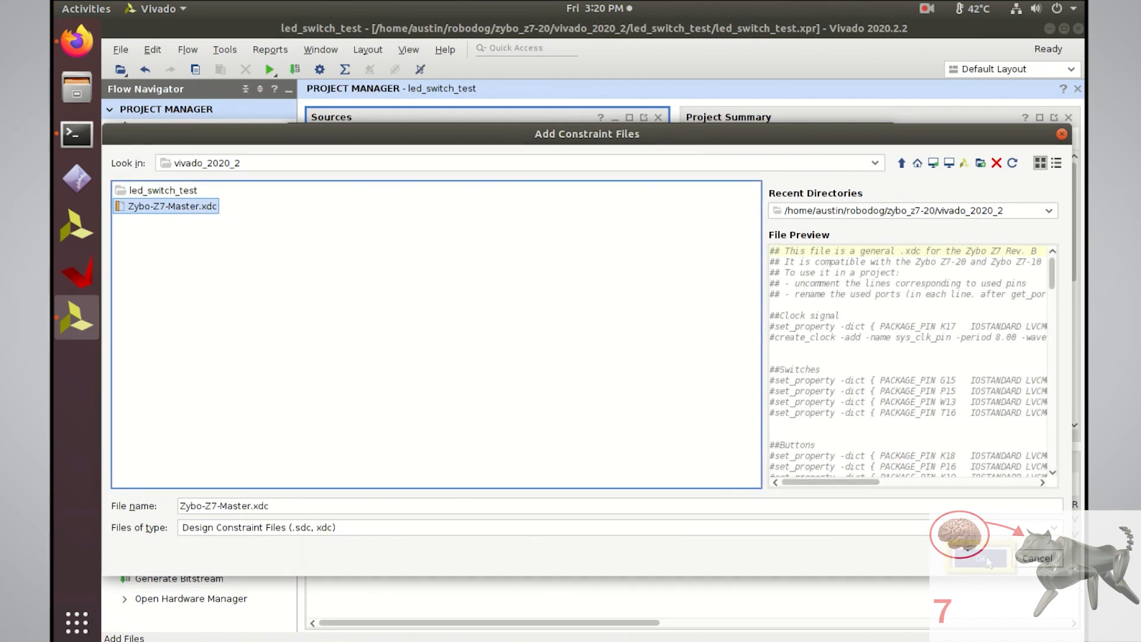
left_click(981, 560)
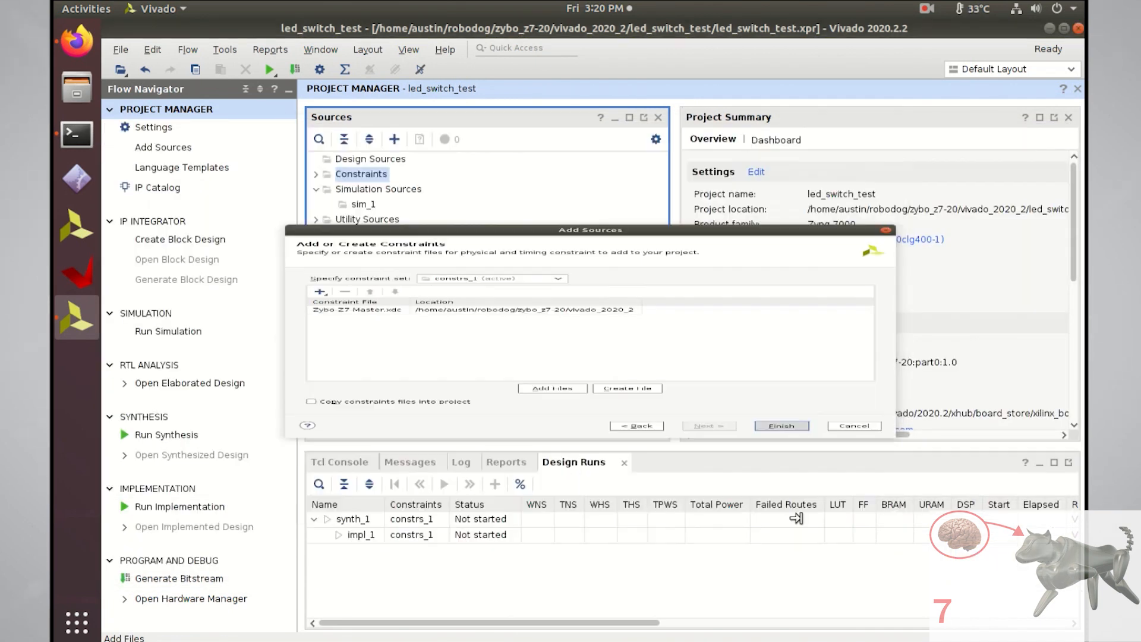
left_click(782, 426)
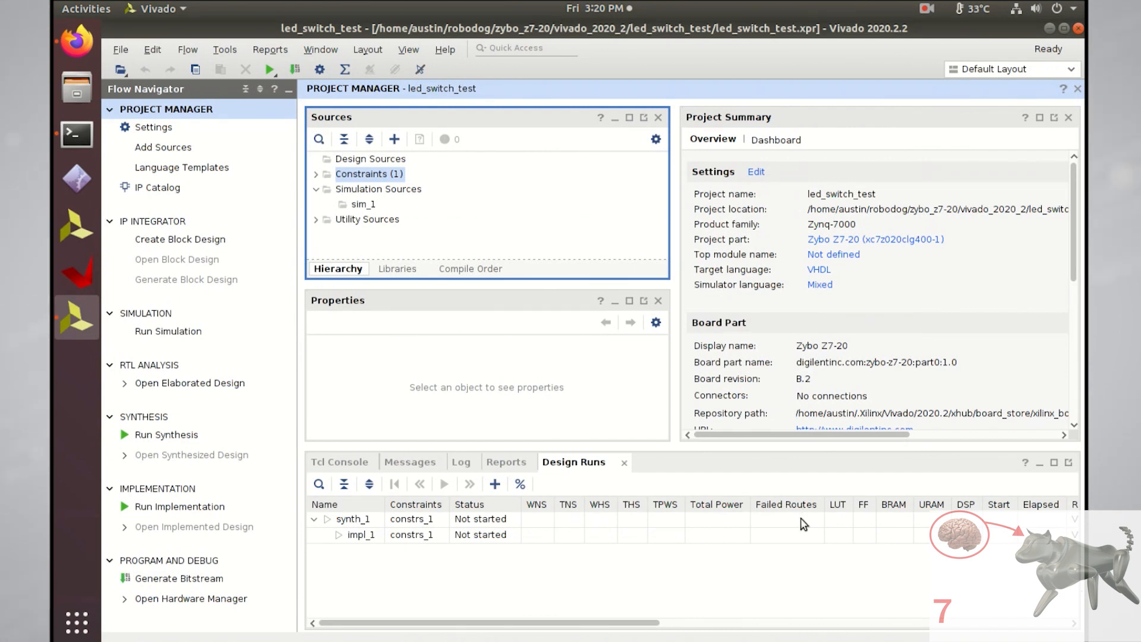
mouse_move(379, 250)
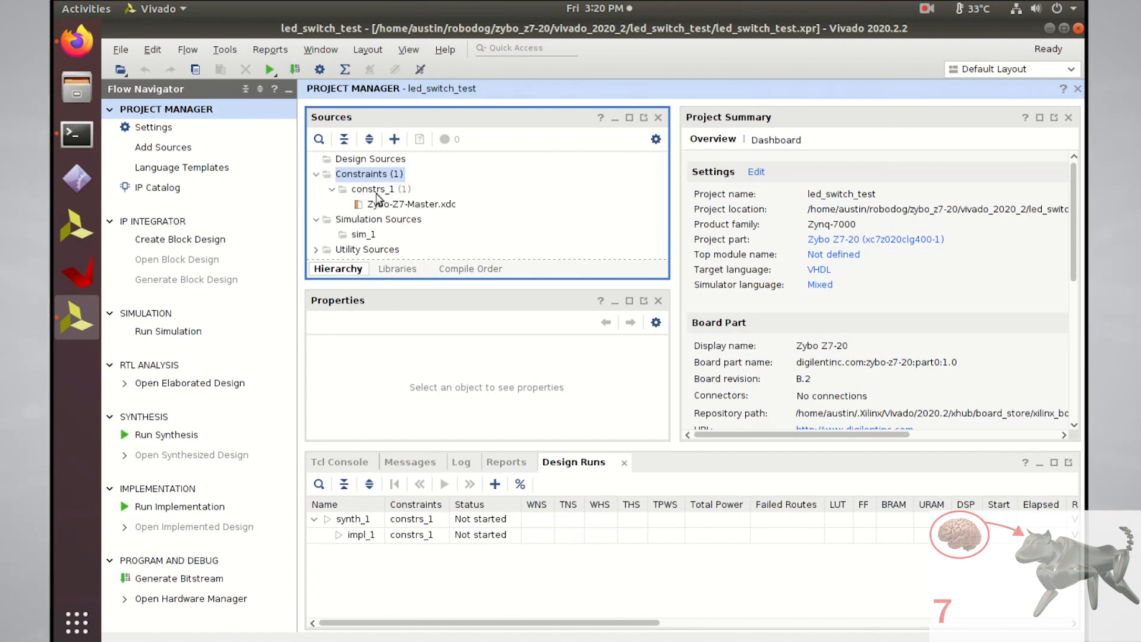
Edit Zybo-Z7-Master.xdc to uncomment the four sw[0]-sw[3] pin constraint lines.
double_click(411, 204)
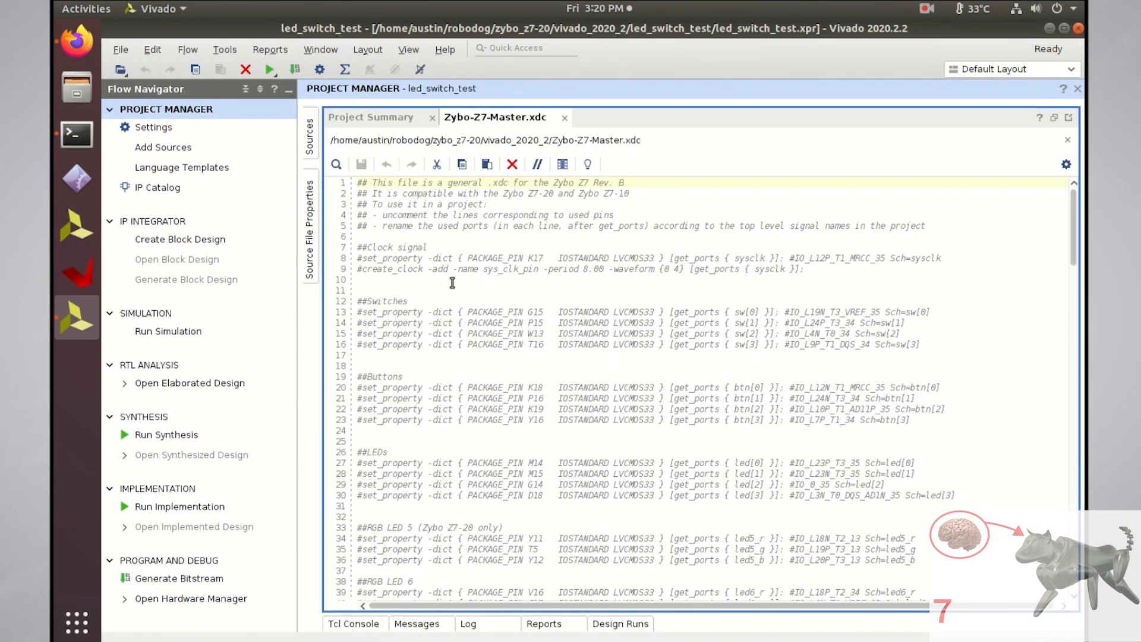
left_click(373, 311)
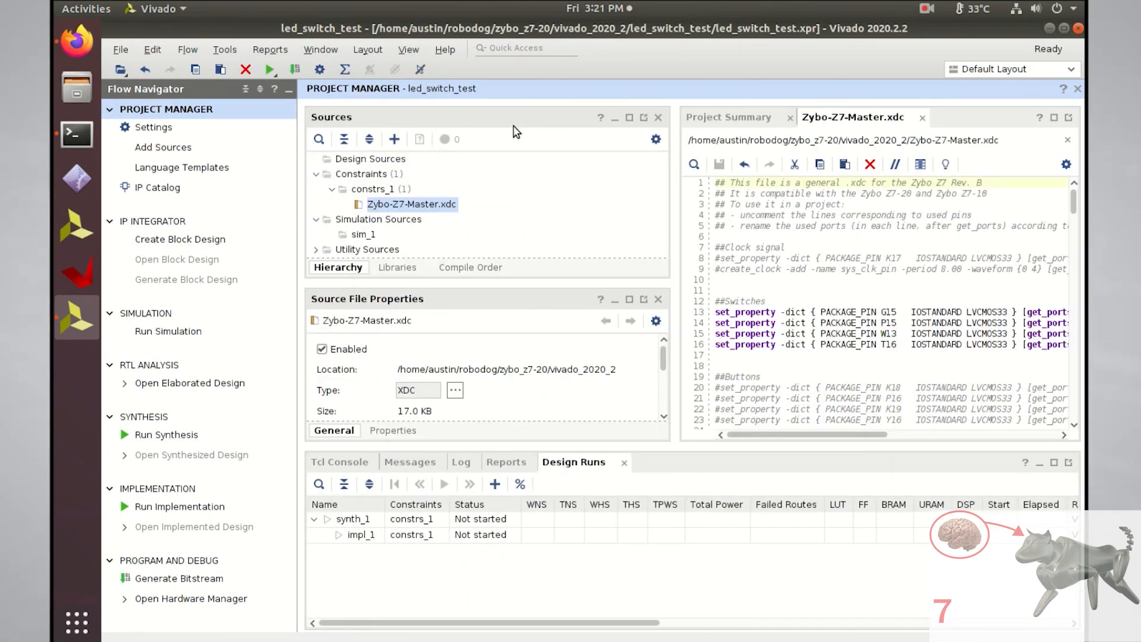
mouse_move(181, 240)
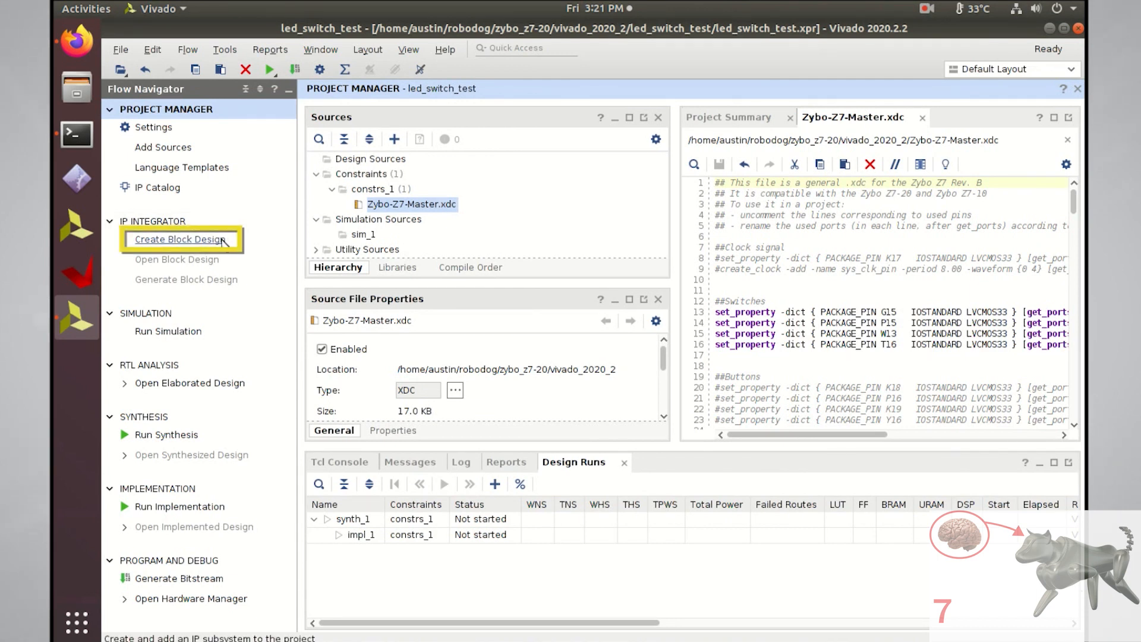
Create block design design_1 and add a ZYNQ7 Processing System from the IP catalog.
left_click(180, 239)
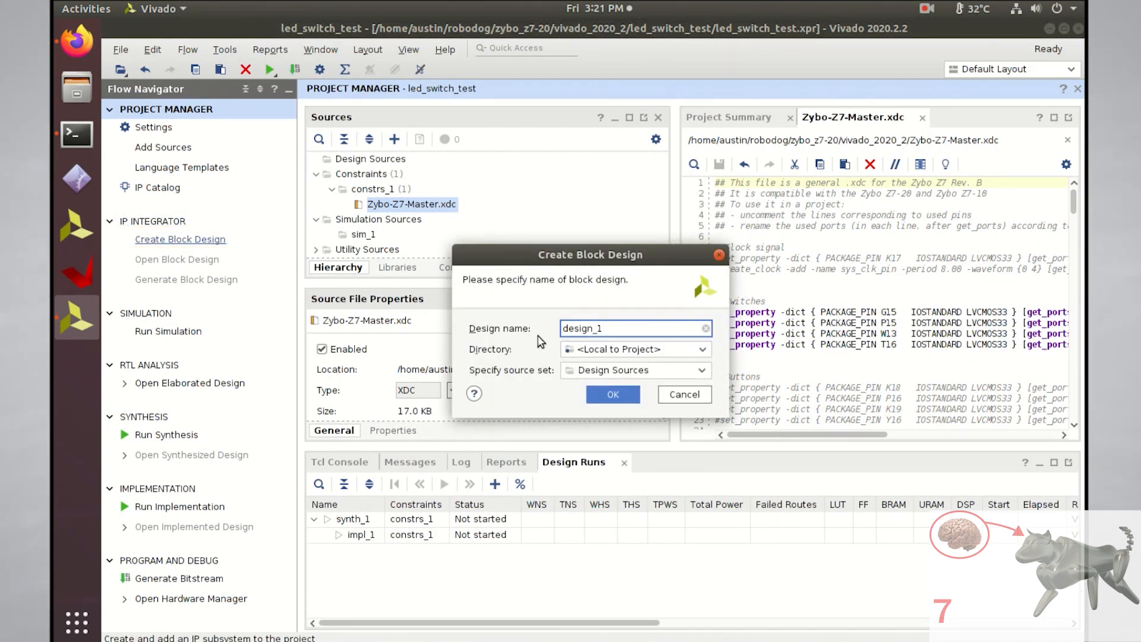
left_click(613, 394)
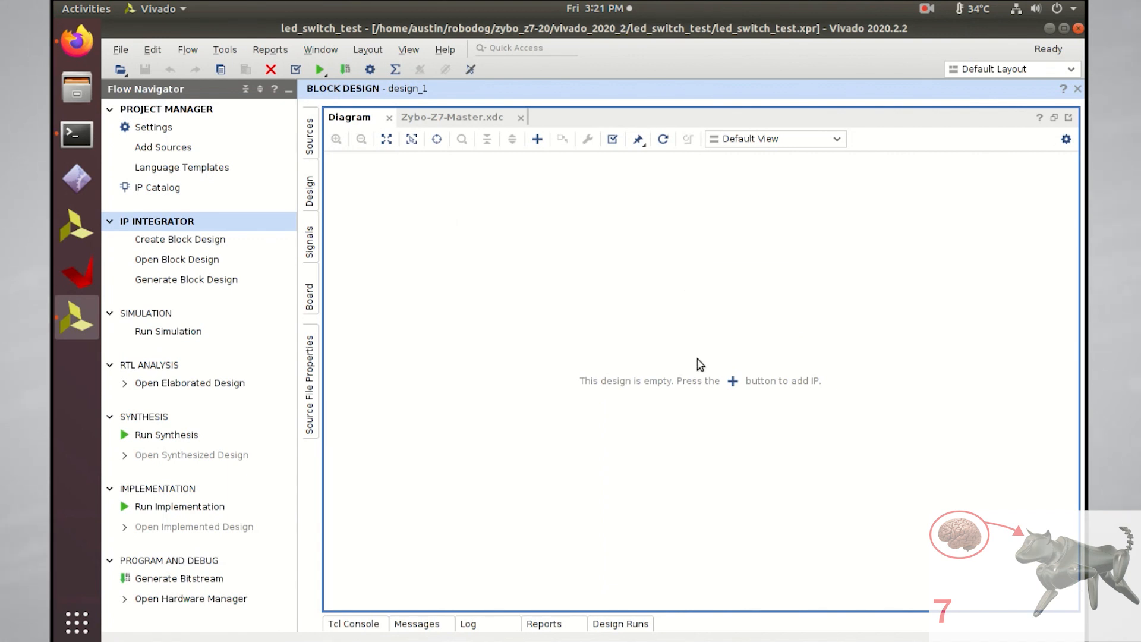
left_click(732, 380)
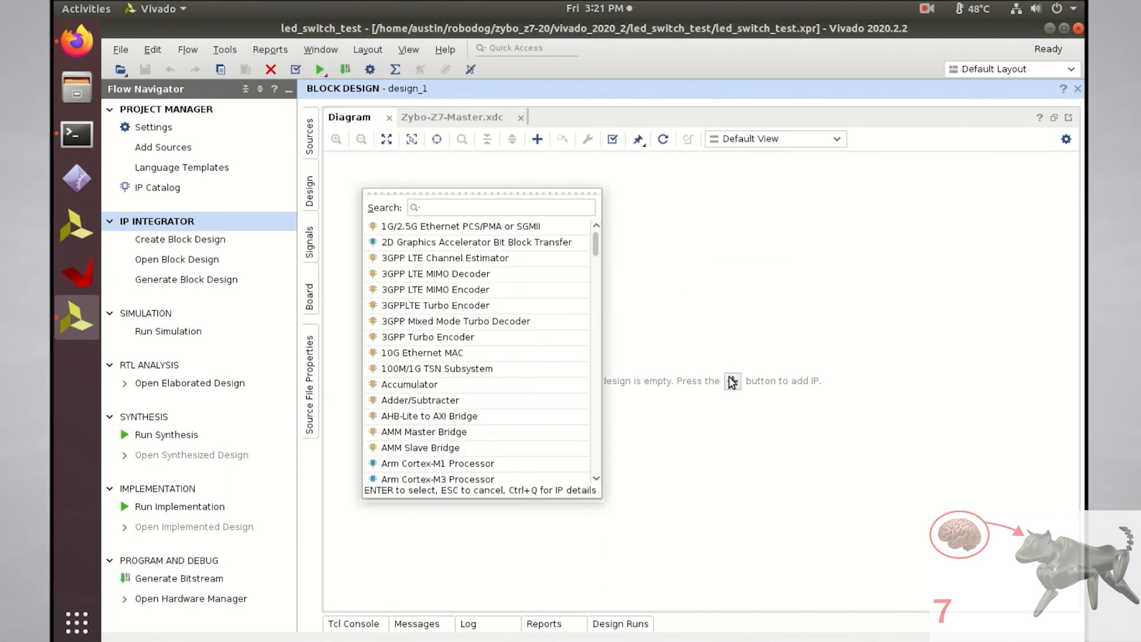
type("zy")
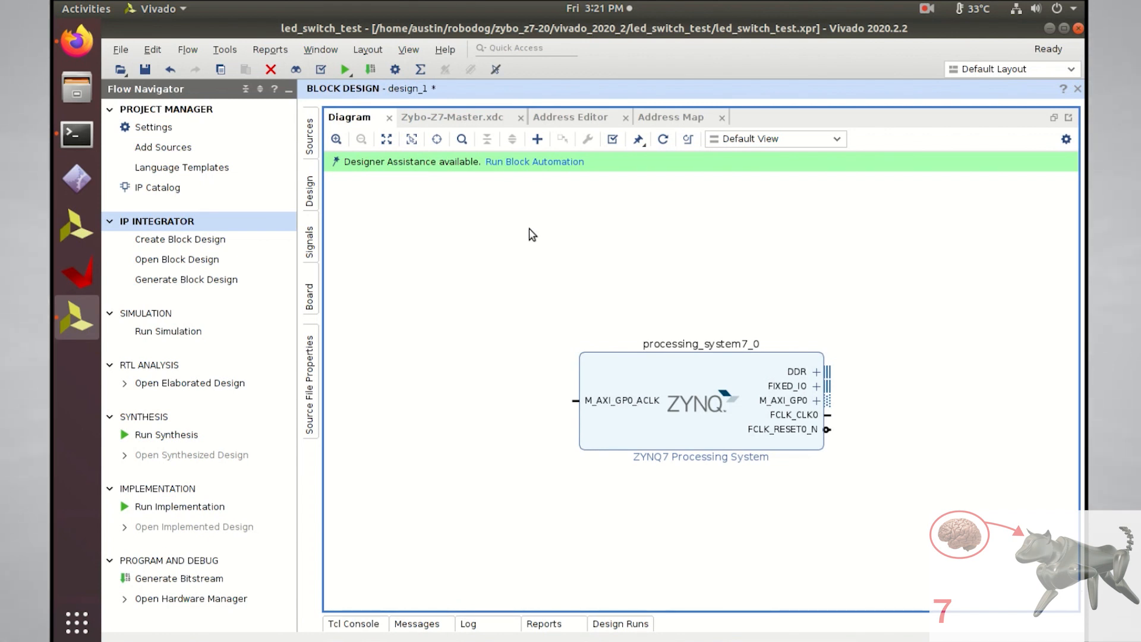
mouse_move(565, 170)
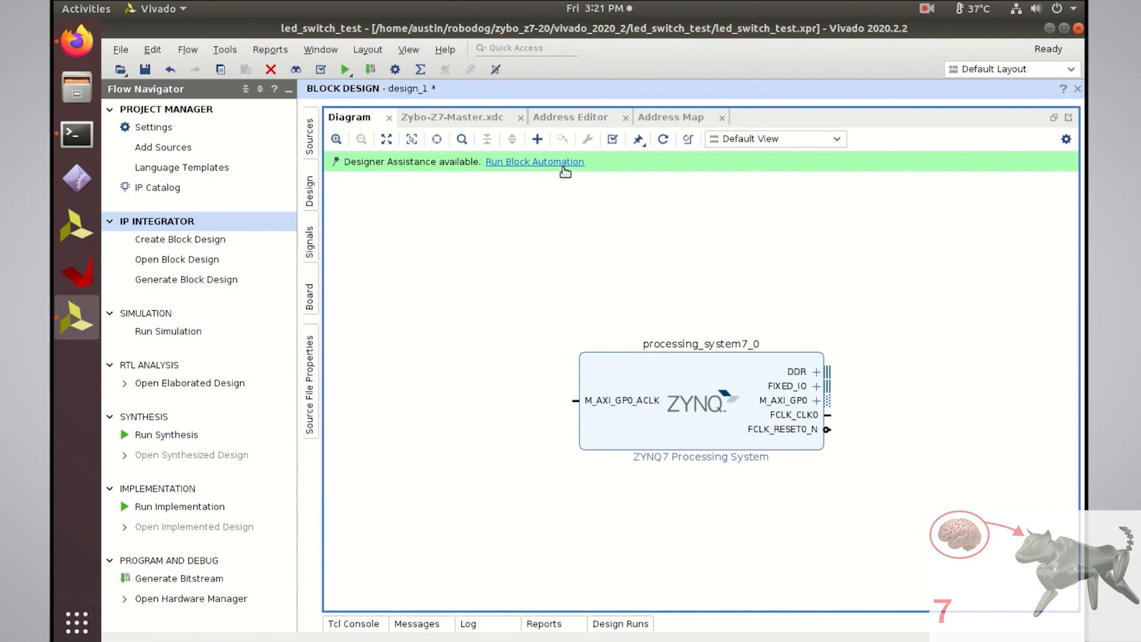
Run block automation with the board preset, making DDR and FIXED_IO external.
left_click(534, 162)
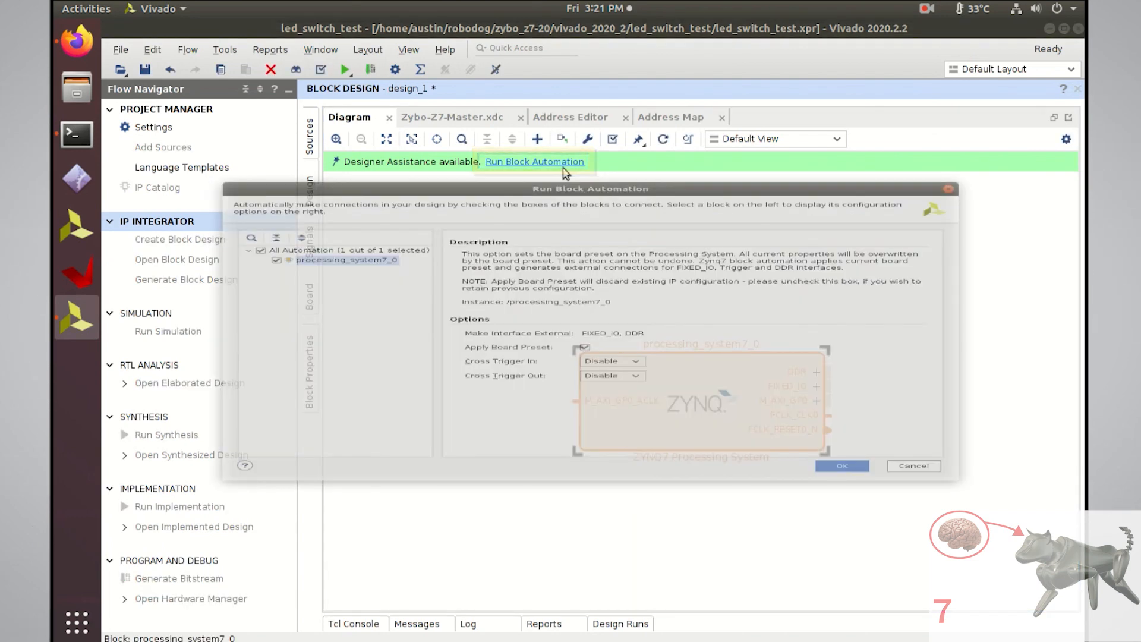
left_click(535, 162)
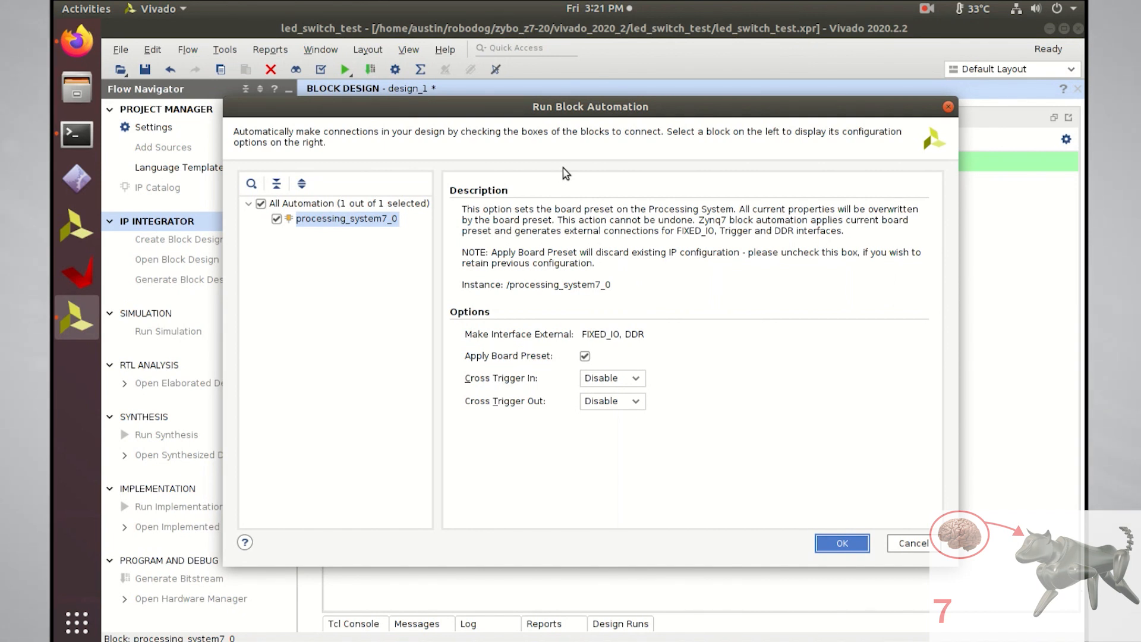
left_click(842, 543)
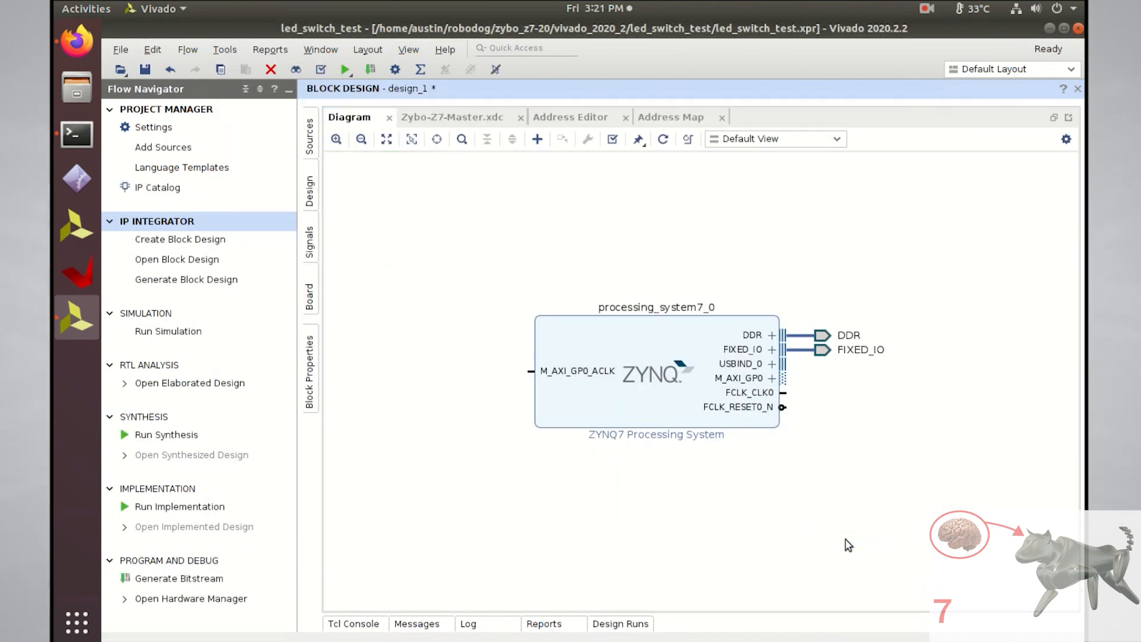
left_click(649, 376)
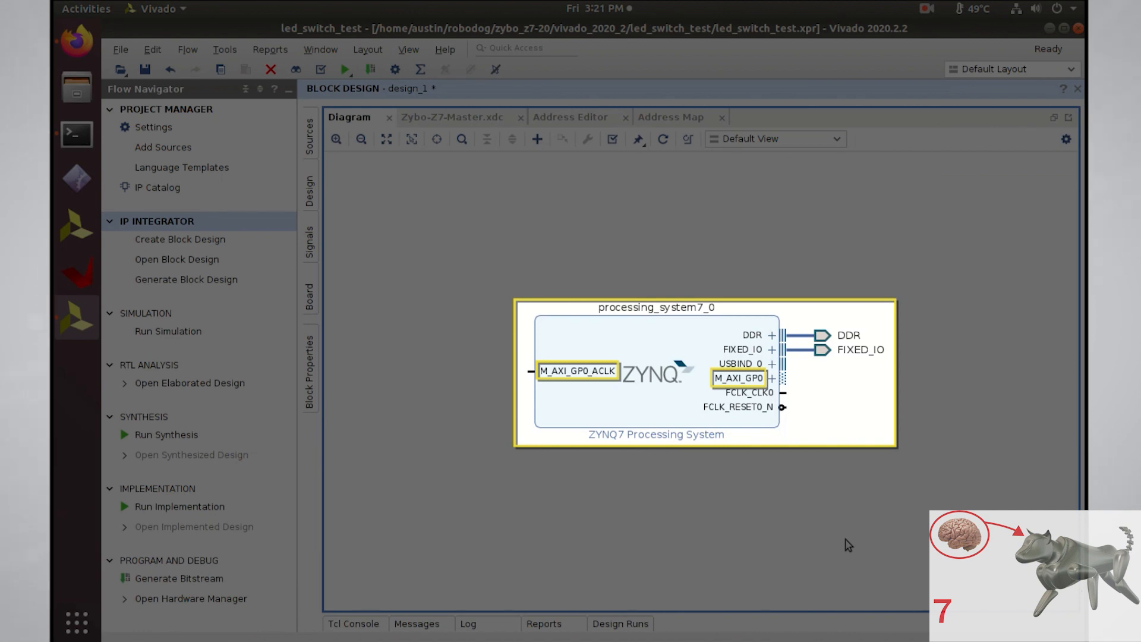
mouse_move(680, 433)
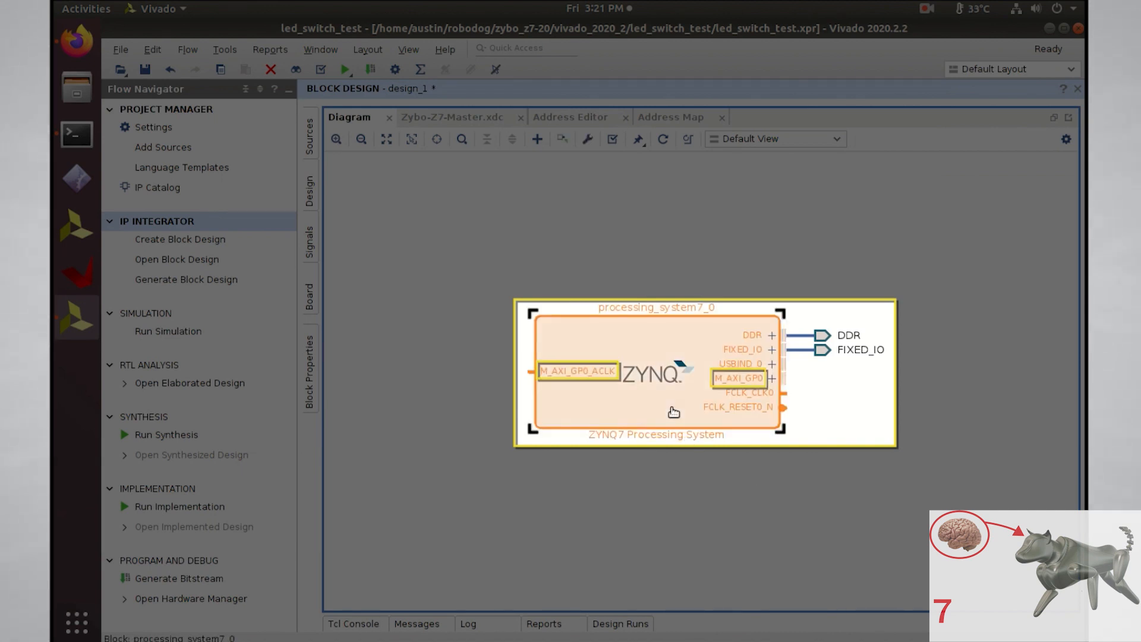
Review the Zynq processing system's PS-PL, peripheral I/O, DDR and interrupt pages.
double_click(655, 382)
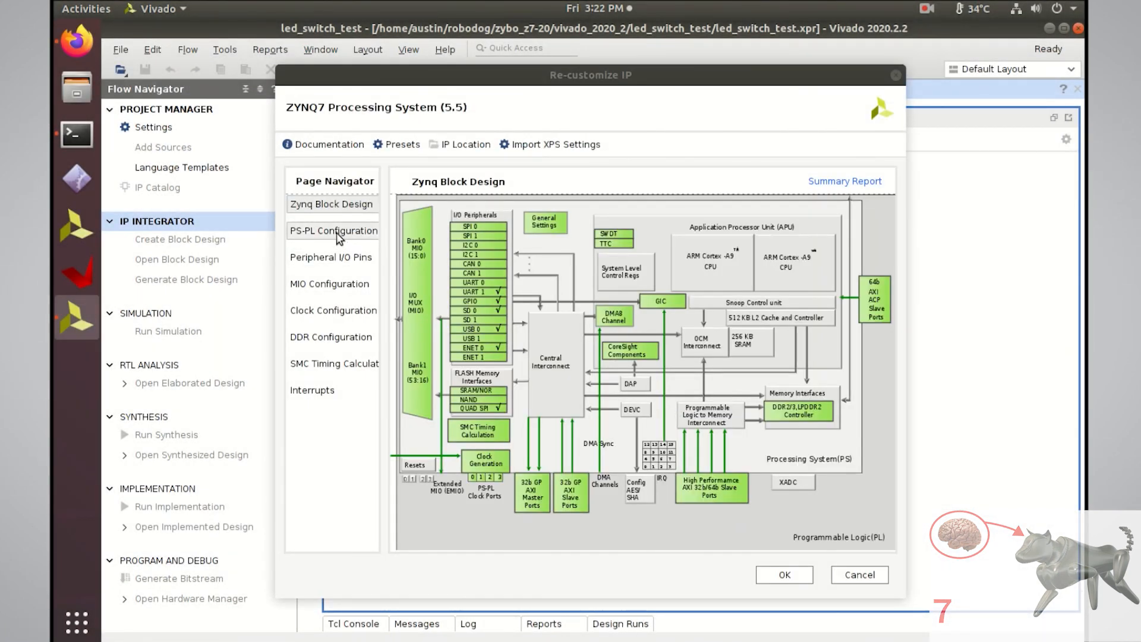
left_click(333, 231)
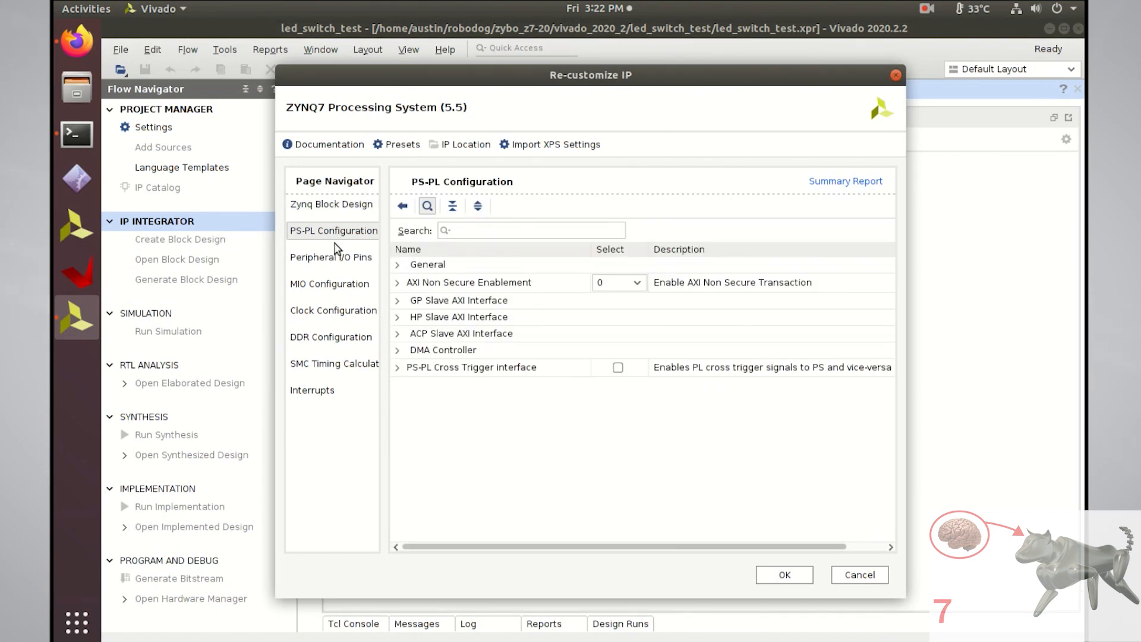
left_click(330, 257)
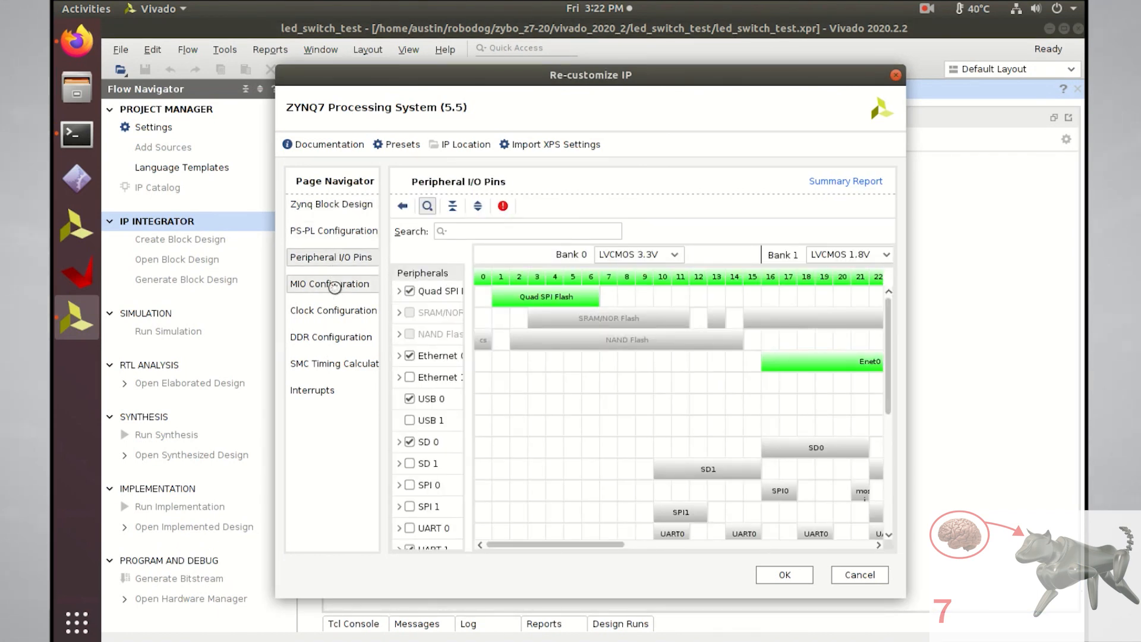
left_click(332, 338)
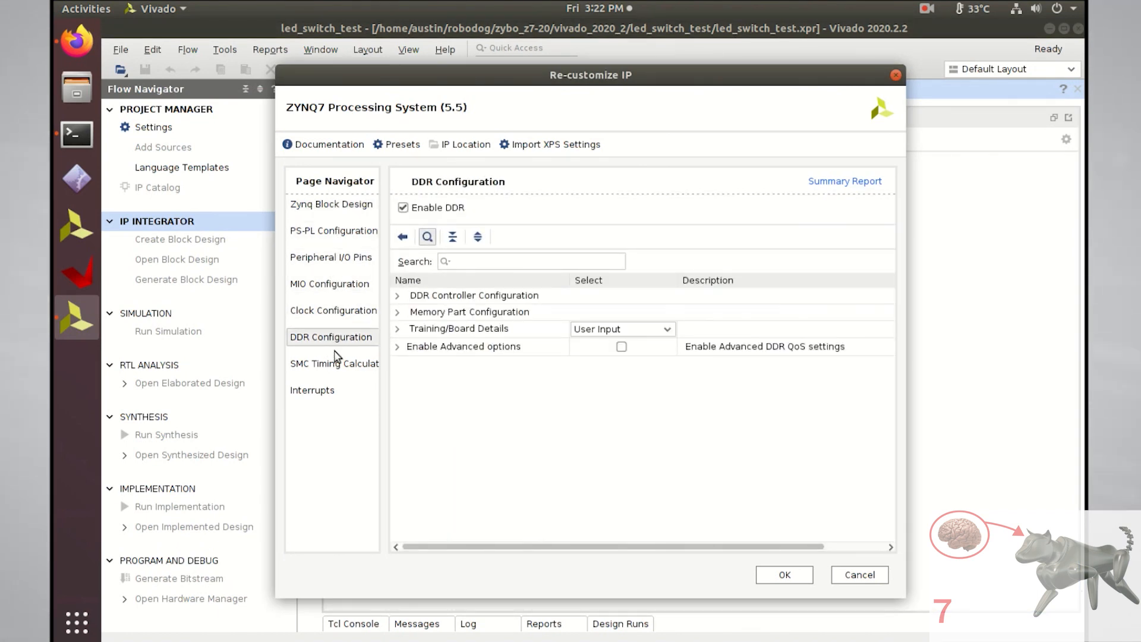
left_click(311, 390)
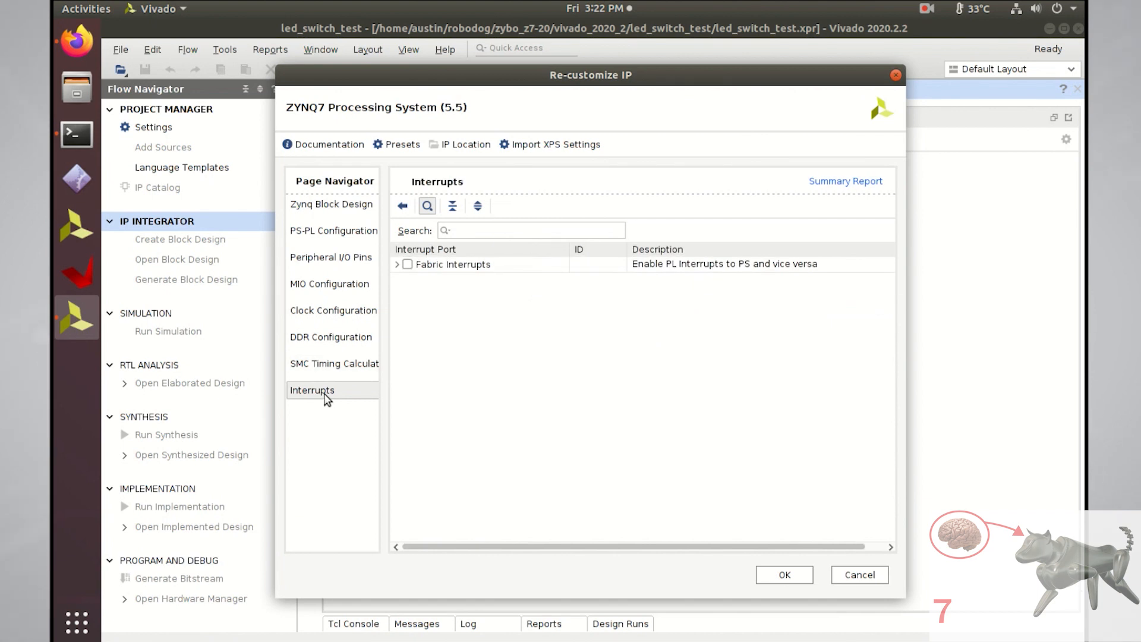
left_click(333, 230)
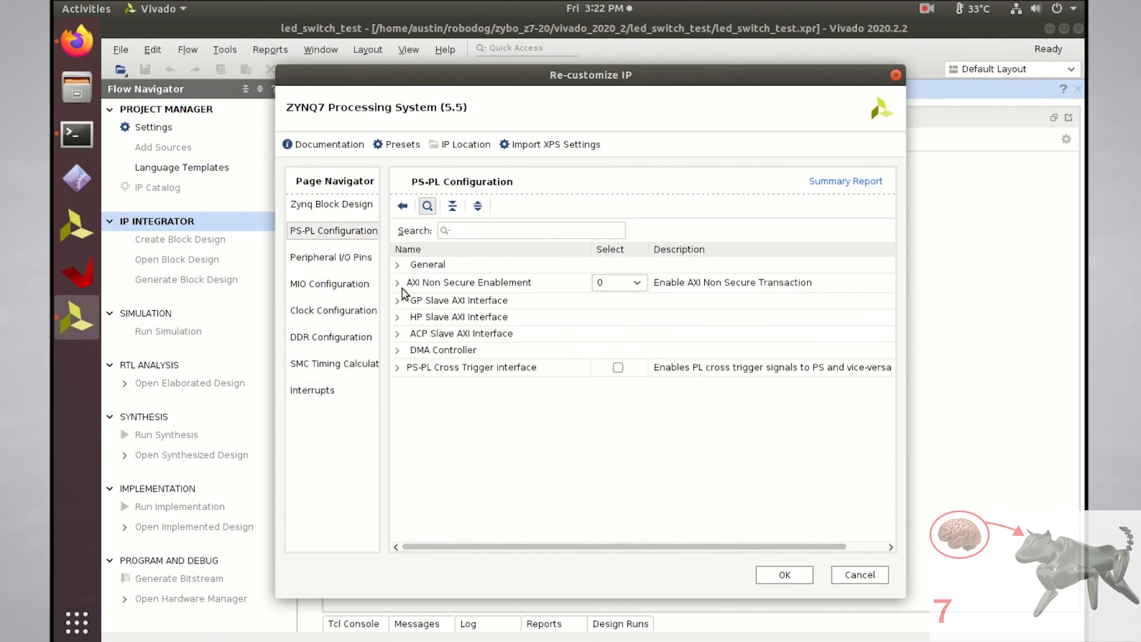
Disable the M AXI GP0 master interface under GP Master AXI Interface and apply.
left_click(397, 283)
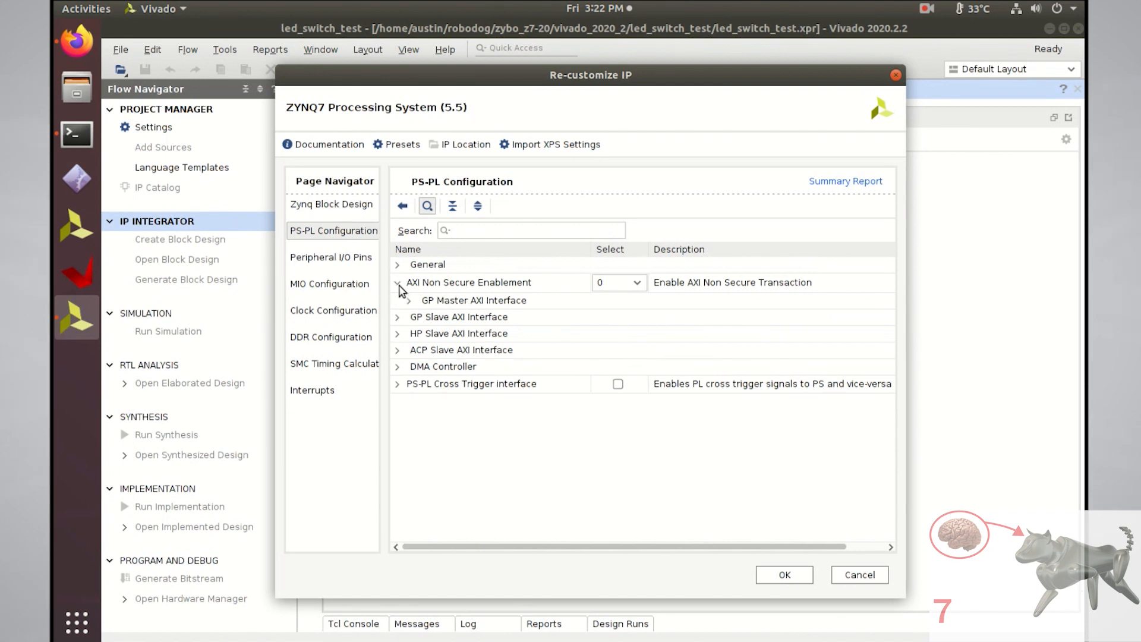
left_click(411, 299)
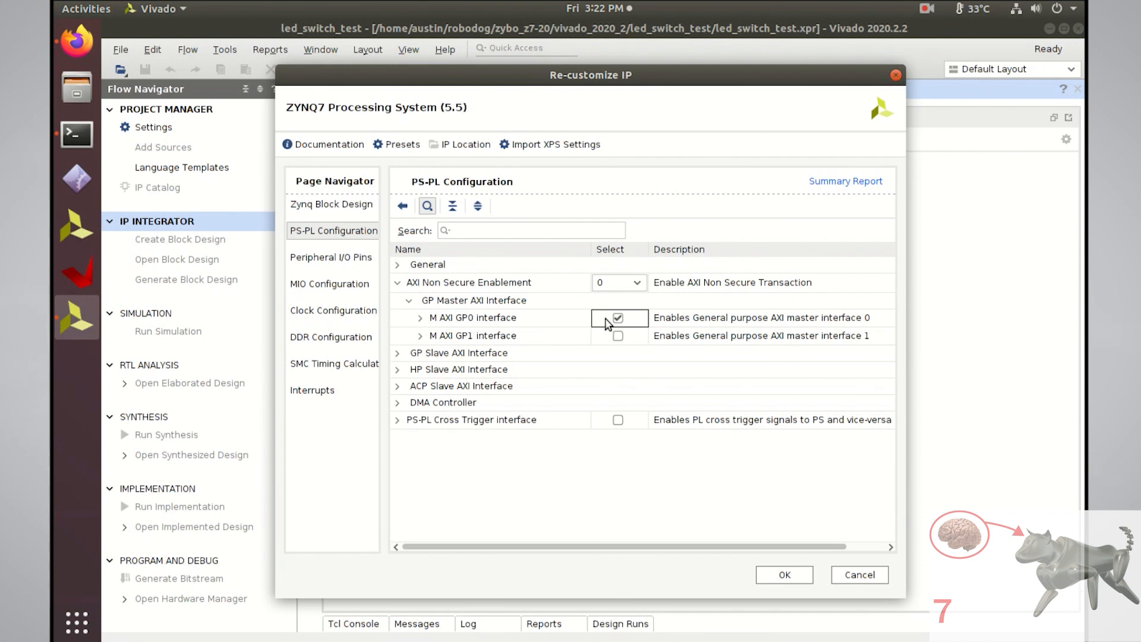
left_click(618, 317)
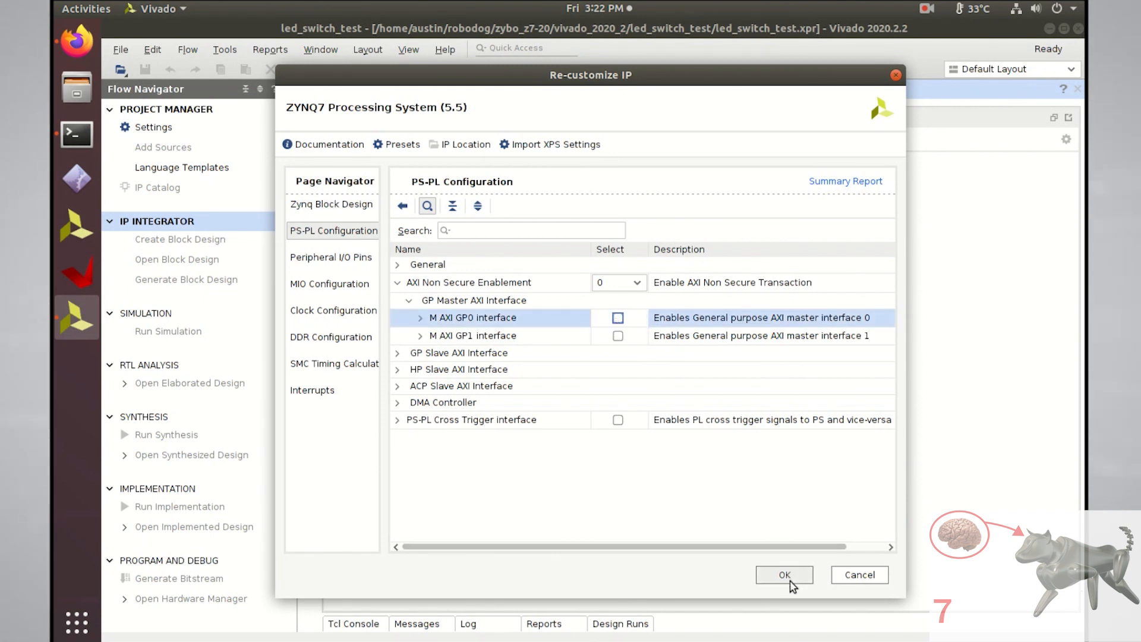
left_click(785, 575)
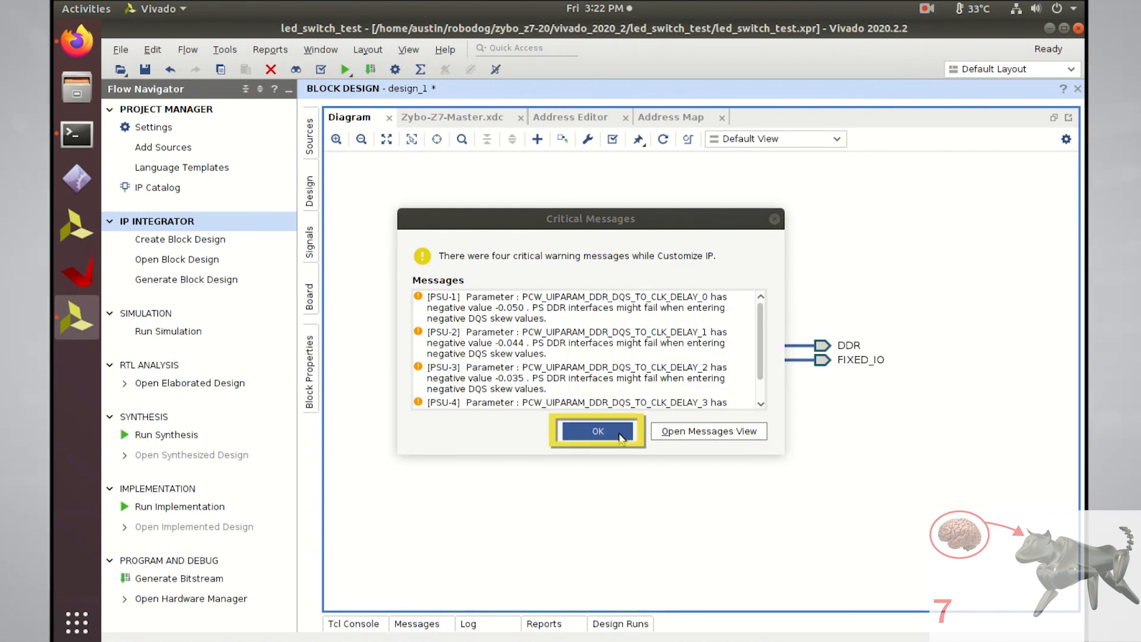
Dismiss the critical DDR delay warnings.
left_click(596, 432)
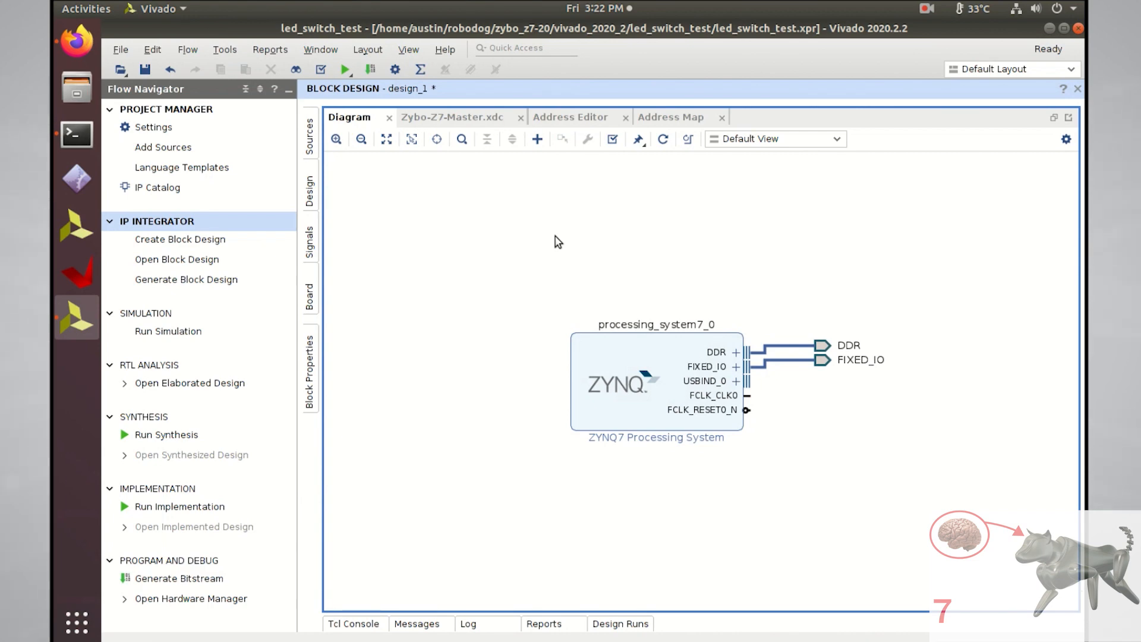
Create a 4-bit input port sw[3:0] on the block design canvas.
right_click(557, 241)
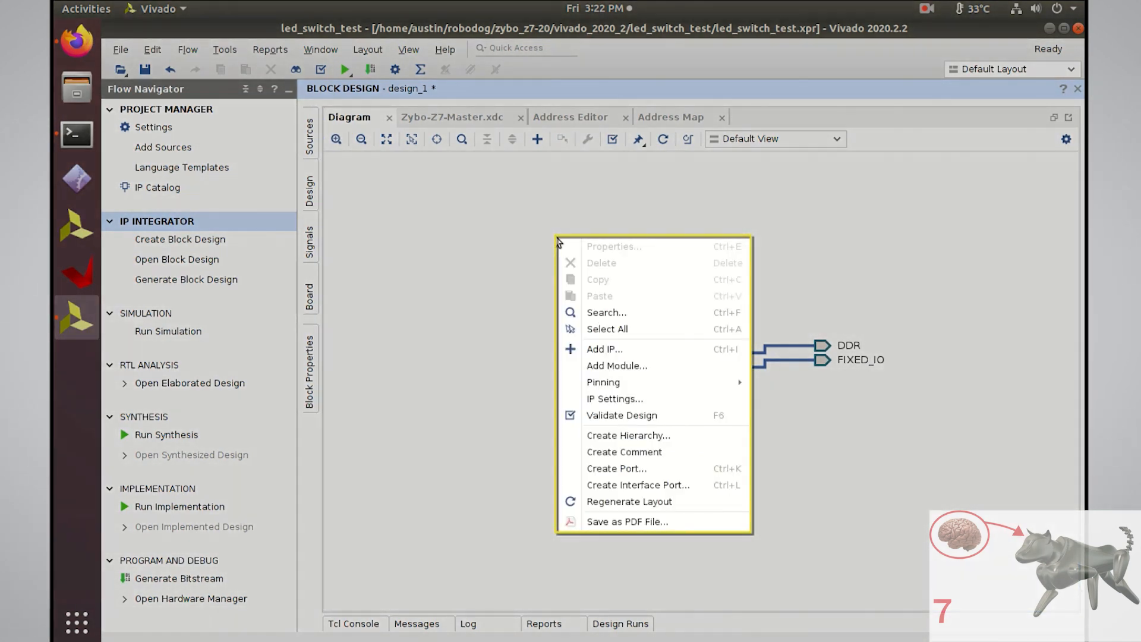
mouse_move(618, 469)
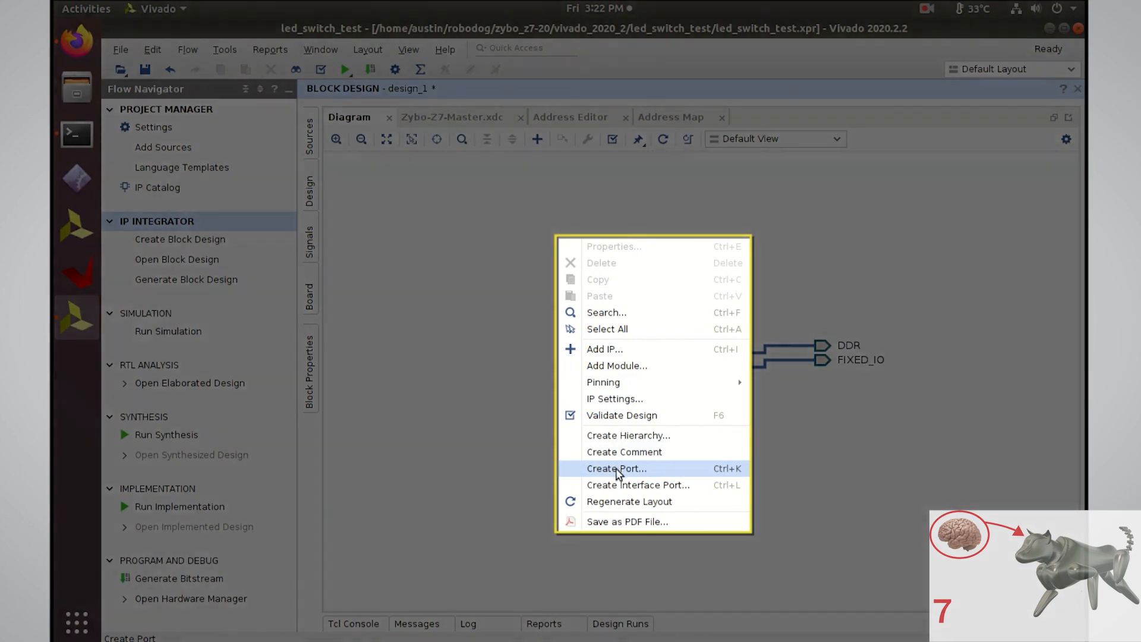
left_click(615, 468)
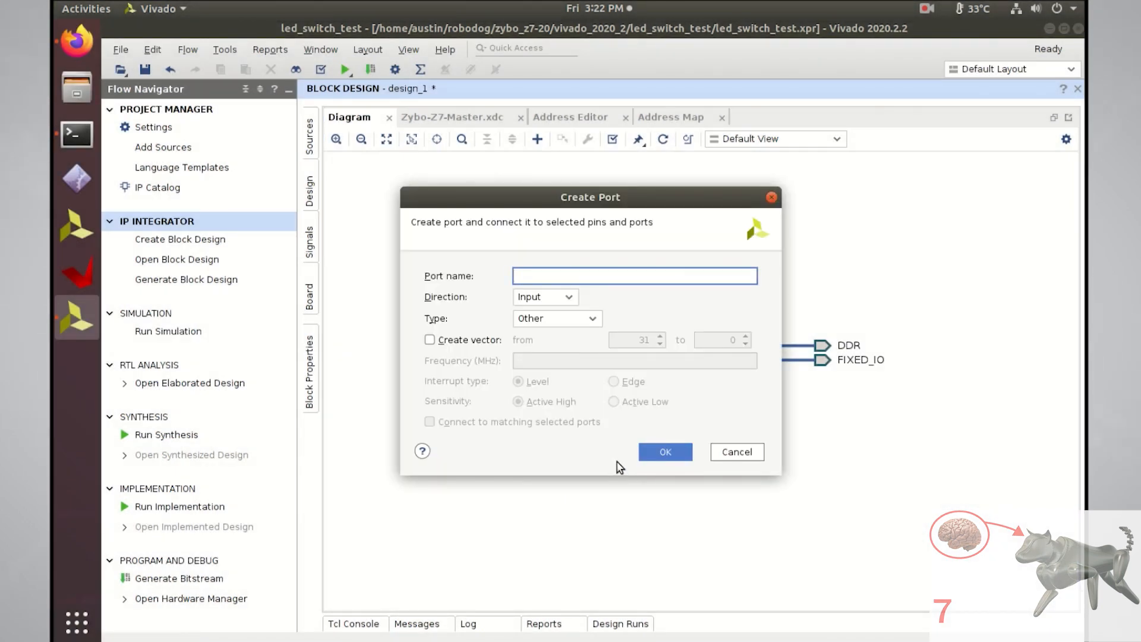
type("sw")
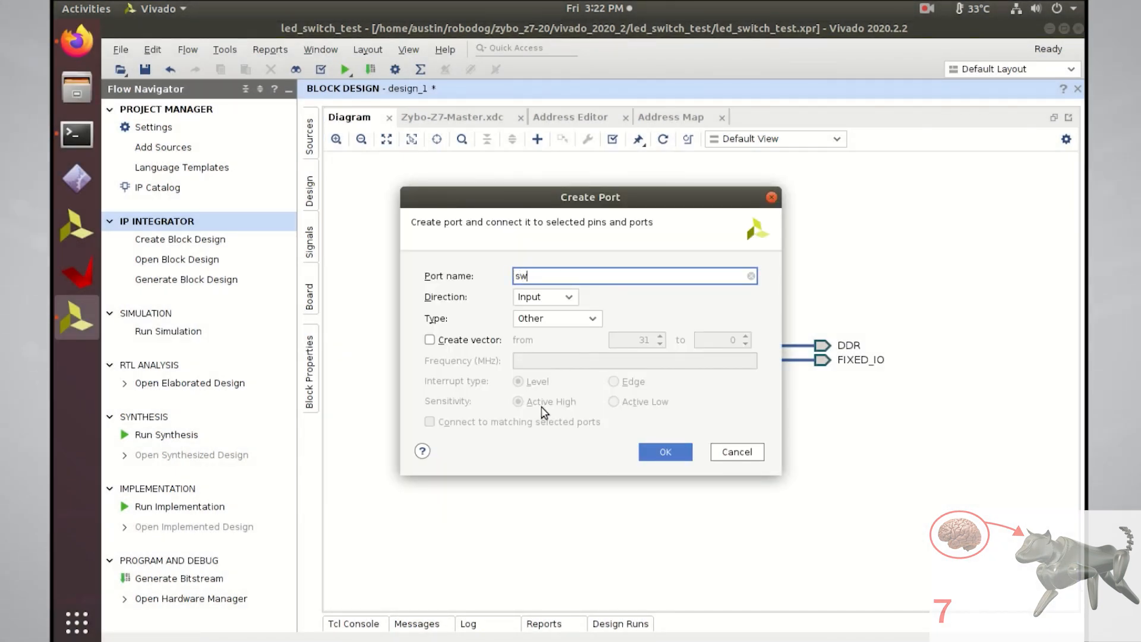
left_click(429, 339)
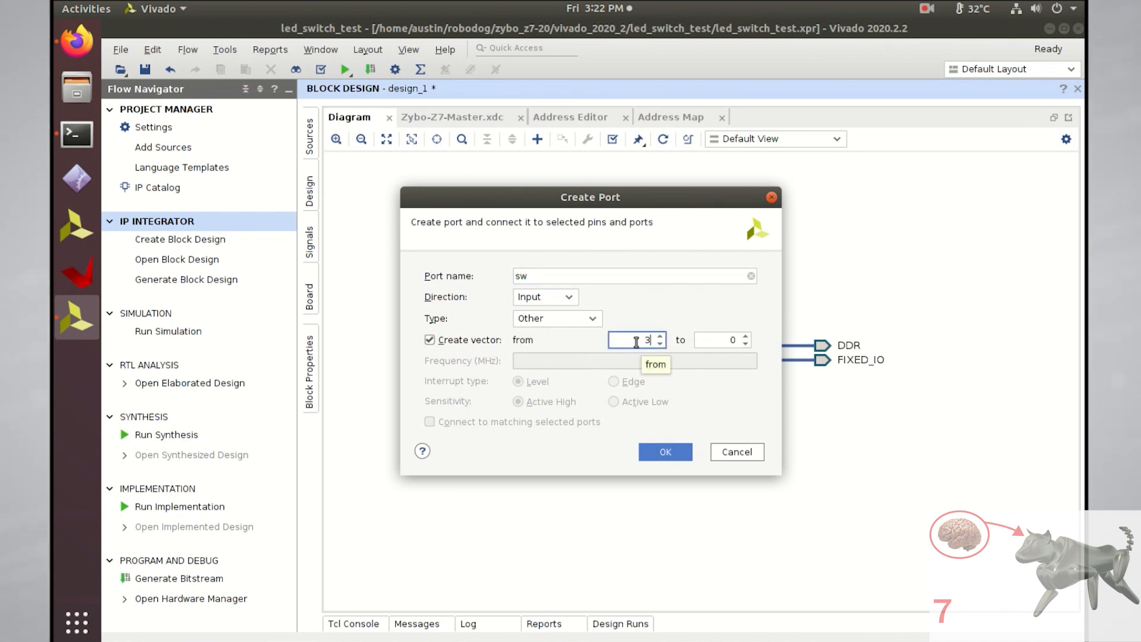
left_click(666, 452)
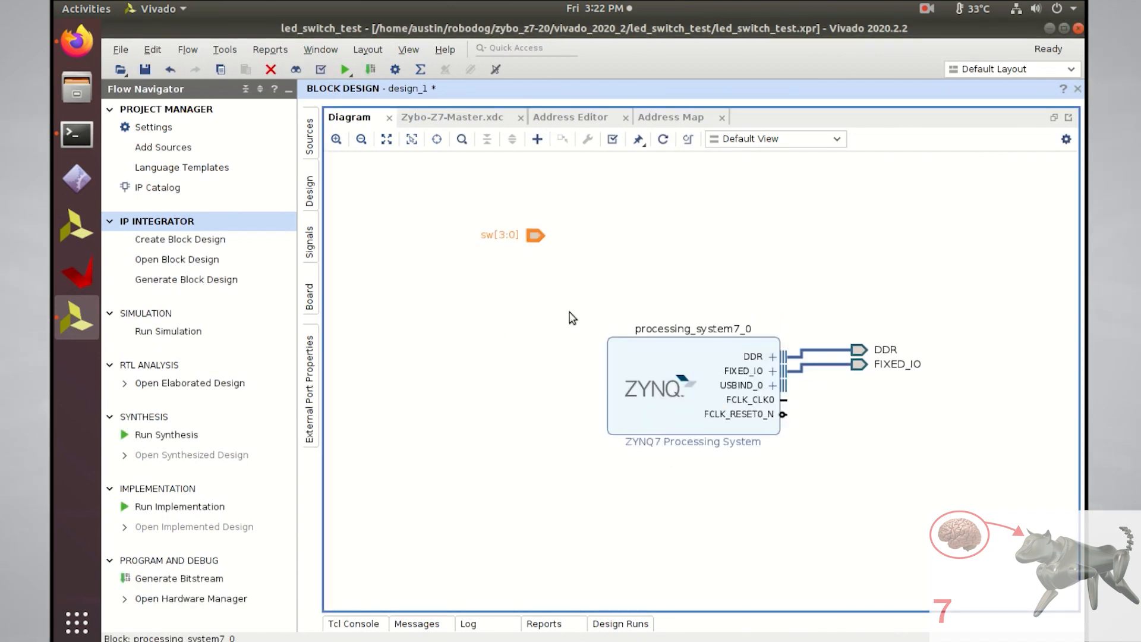
Check the switch port names in Zybo-Z7-Master.xdc before defining the led port.
left_click(453, 116)
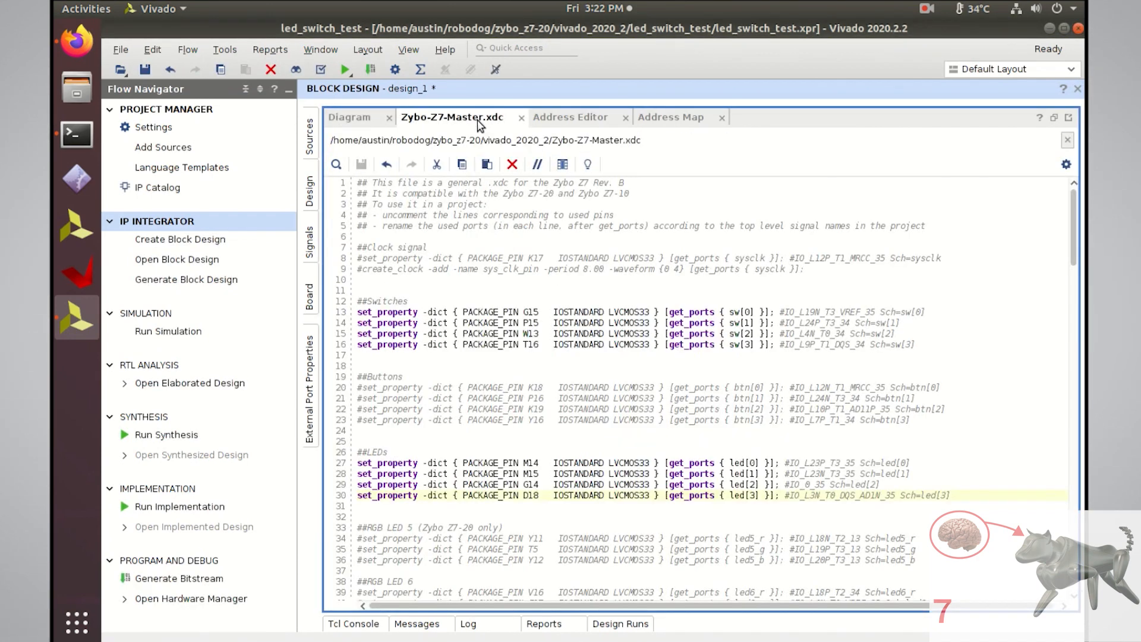
left_click(729, 311)
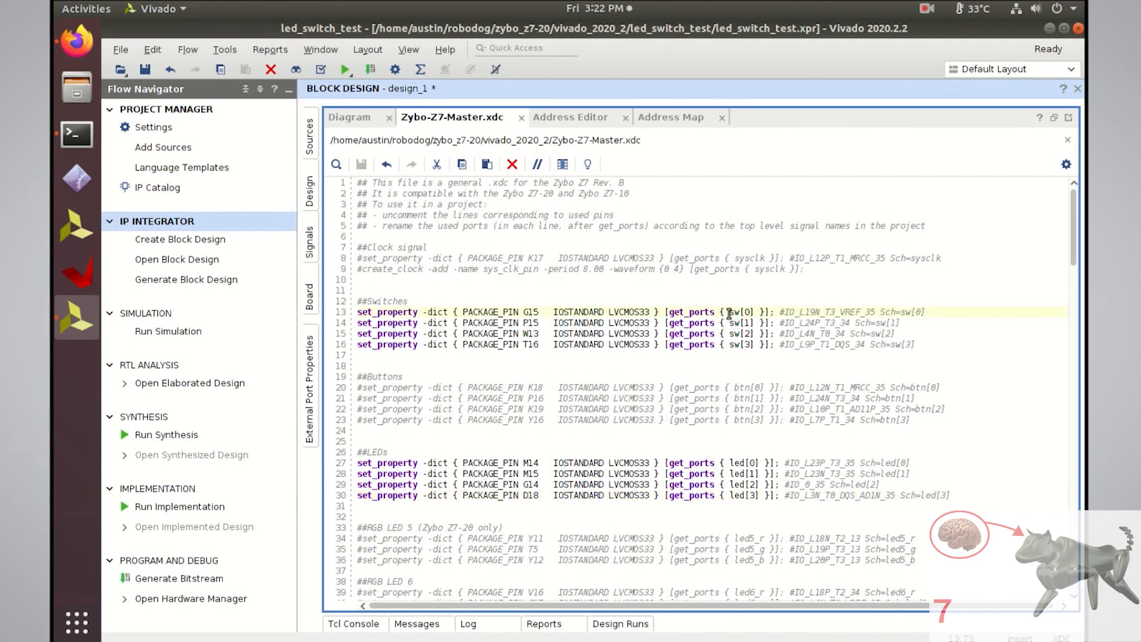
double_click(743, 323)
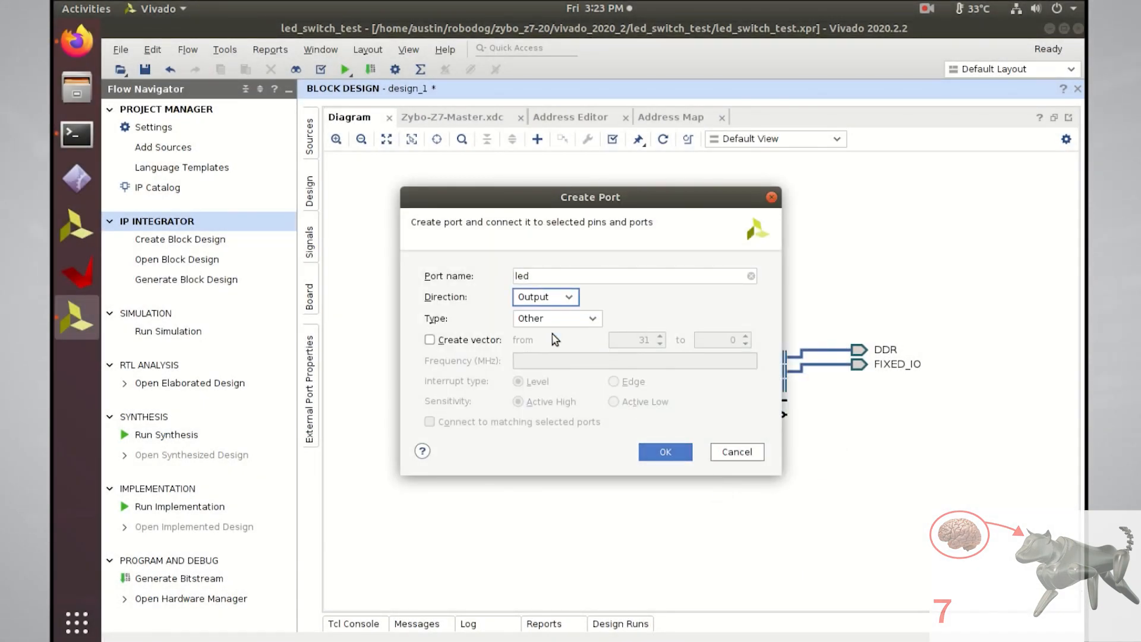
Create the 4-bit led[3:0] output port and wire sw[3:0] directly to it.
left_click(429, 340)
type("3")
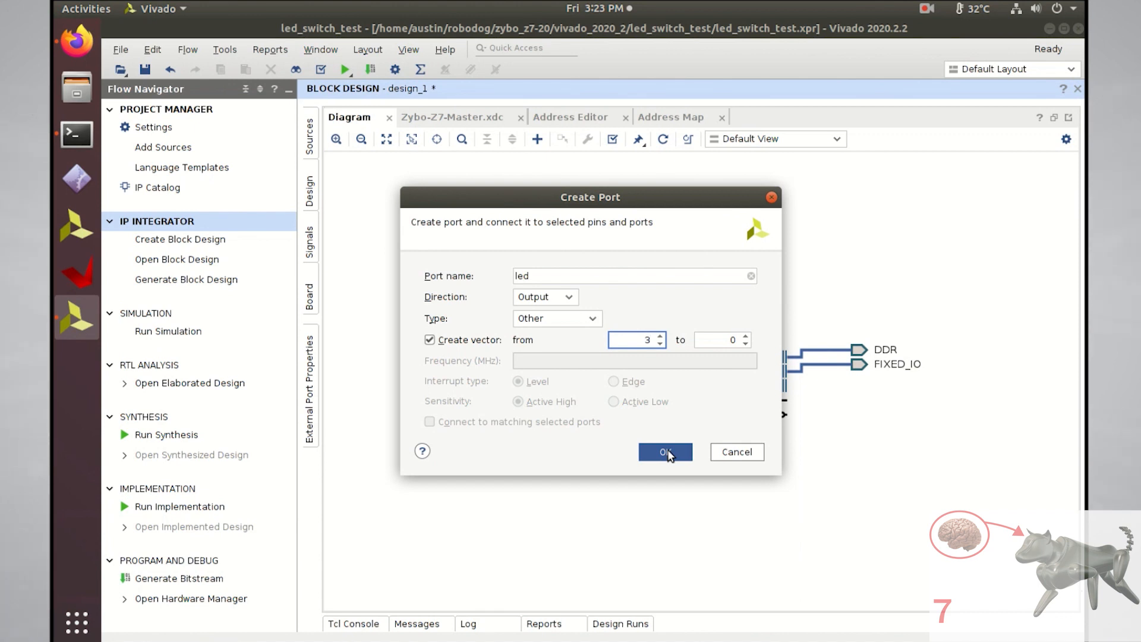
left_click(664, 452)
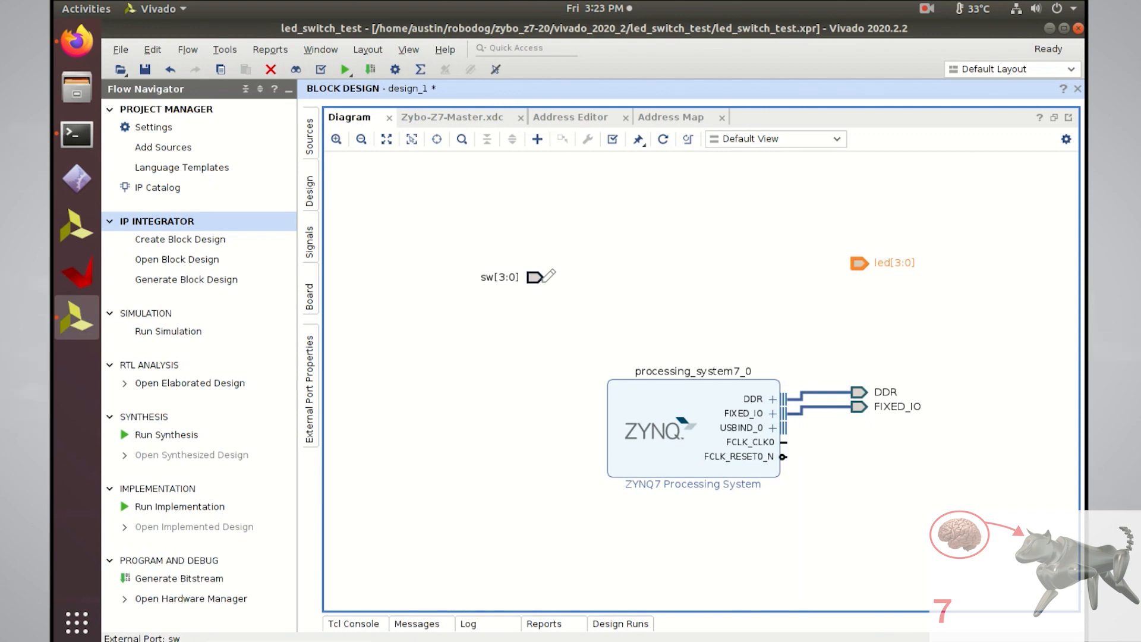
left_click_drag(534, 277, 856, 262)
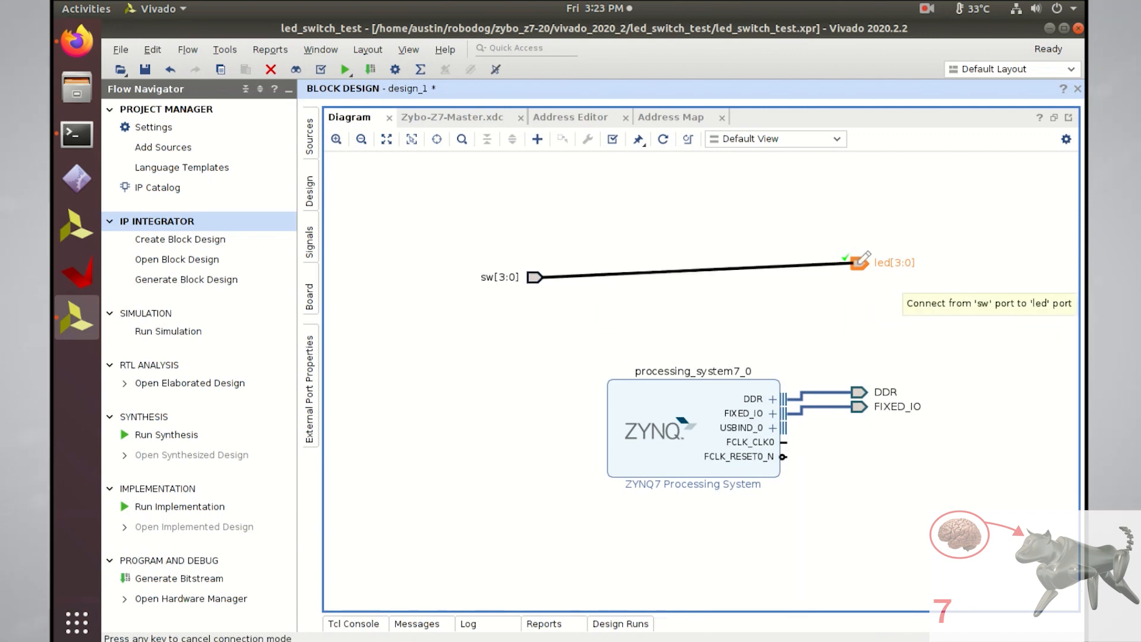
left_click(853, 271)
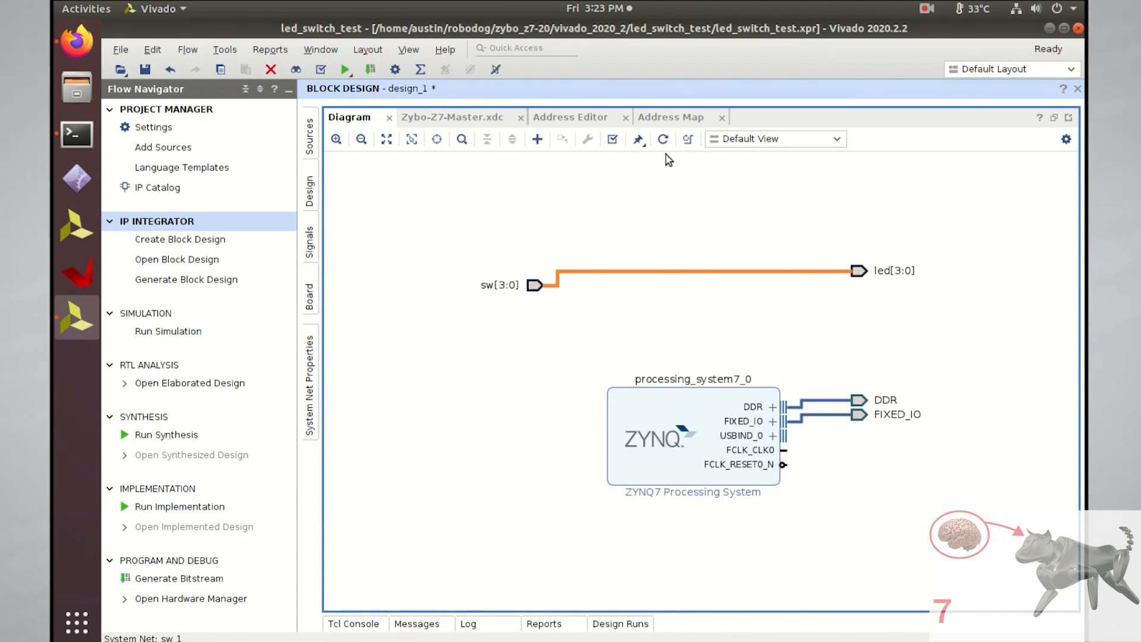
Regenerate the diagram layout and validate design_1 with no errors or critical warnings.
left_click(663, 139)
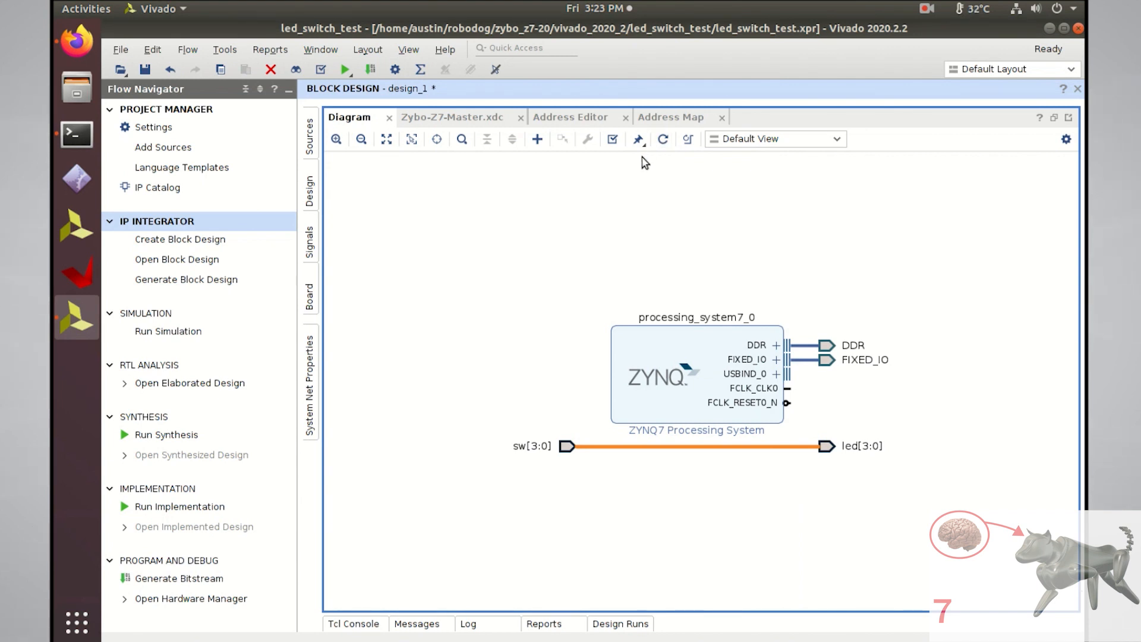
mouse_move(612, 139)
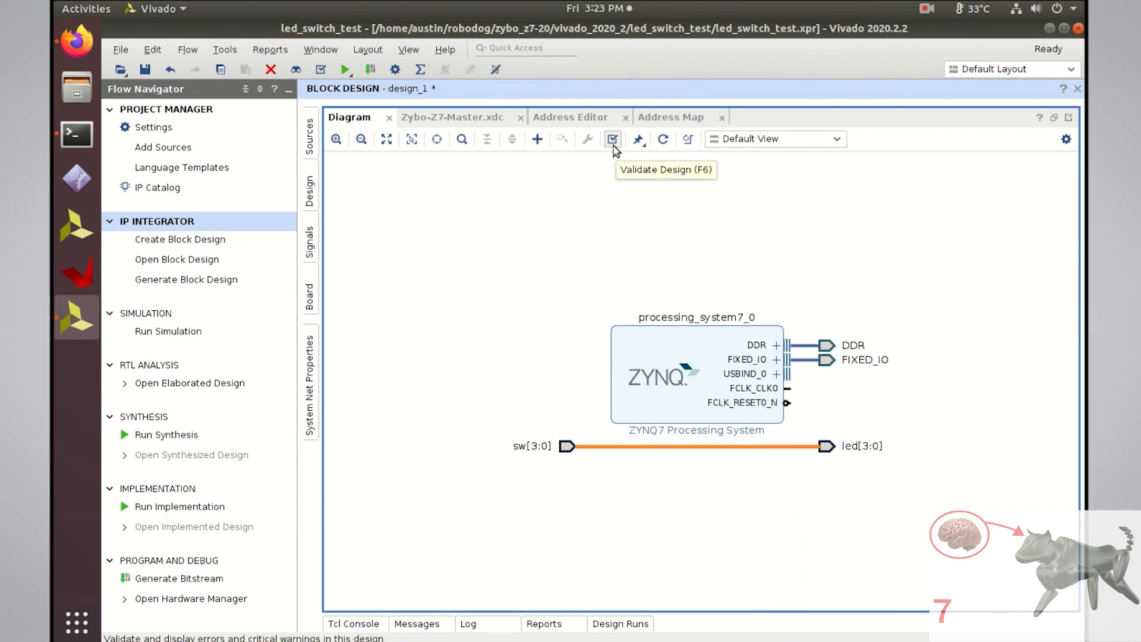
left_click(612, 139)
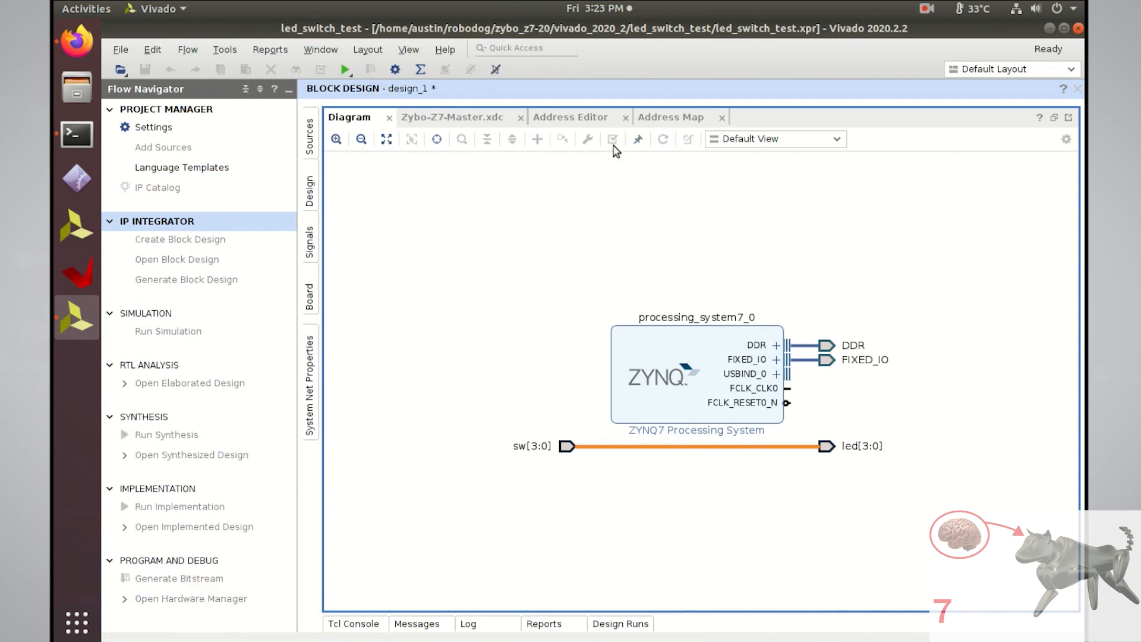
left_click(613, 139)
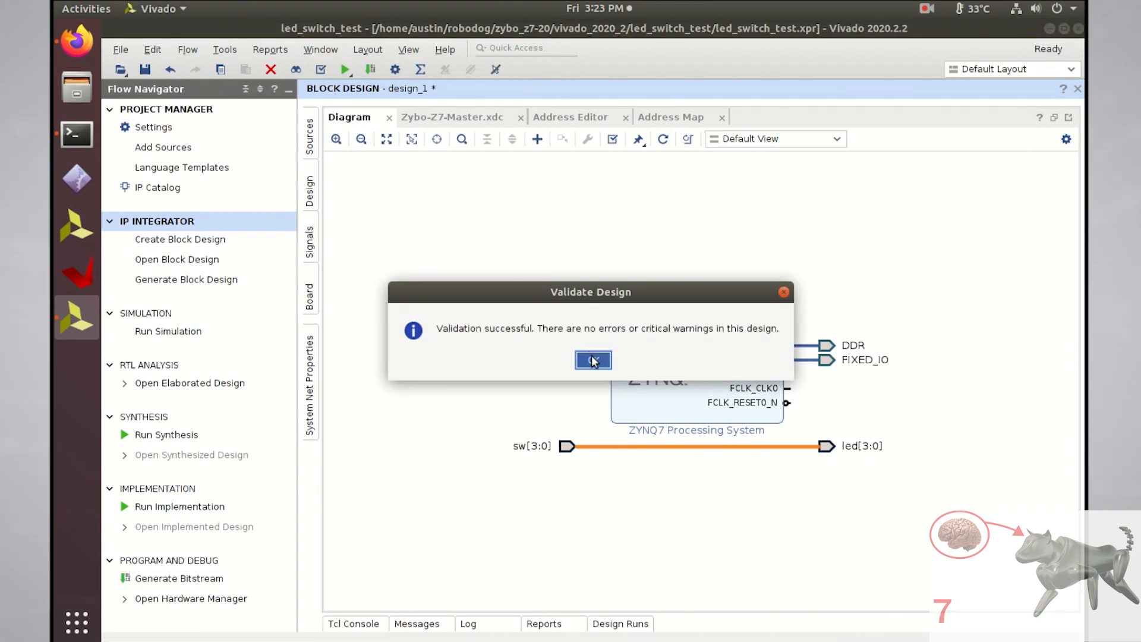
left_click(592, 360)
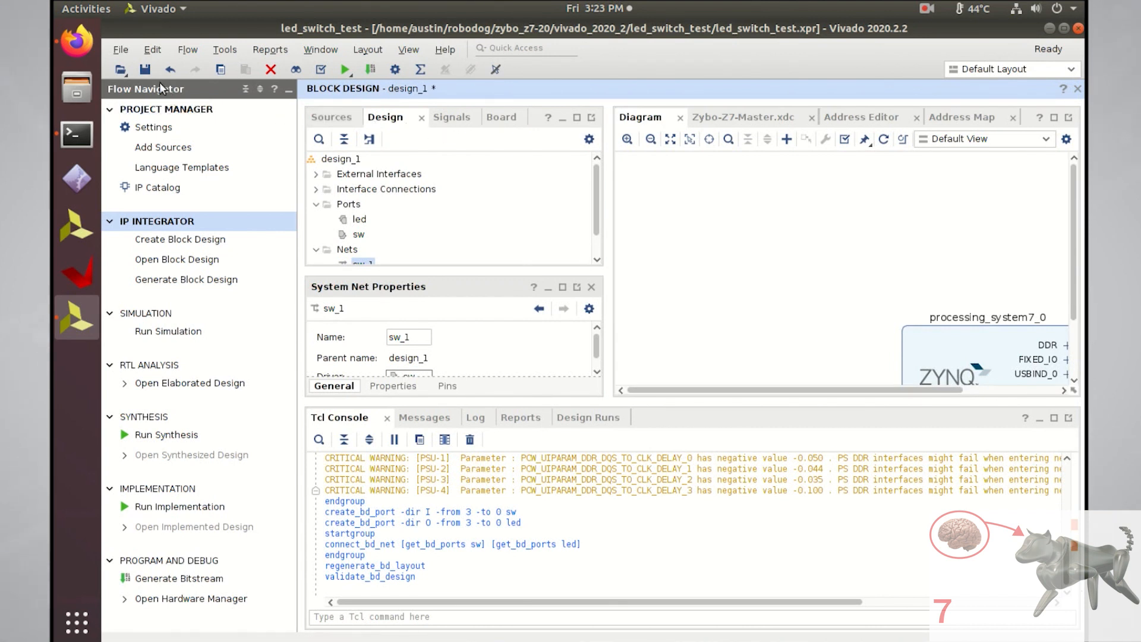
Save the block design and create a Vivado-managed HDL wrapper for design_1.
left_click(330, 116)
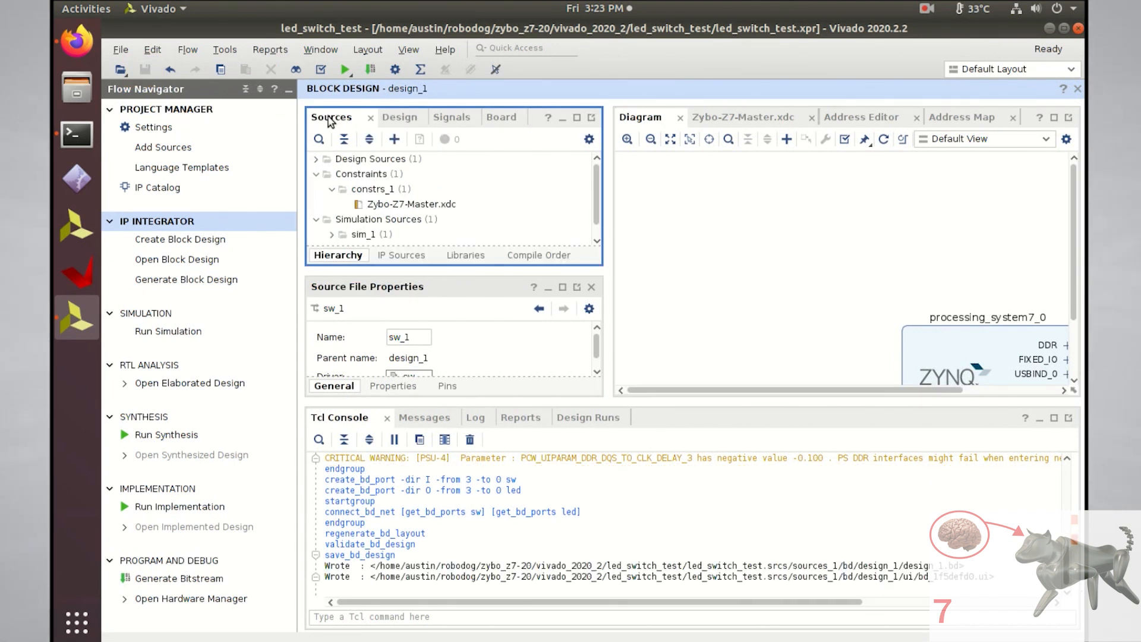
left_click(313, 159)
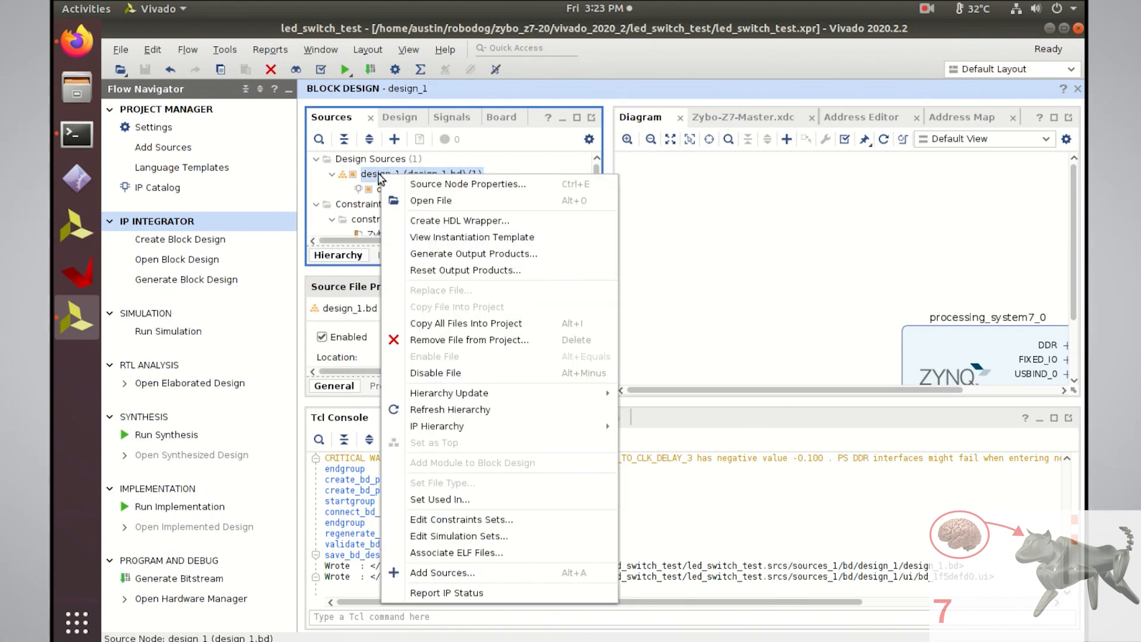
mouse_move(429, 221)
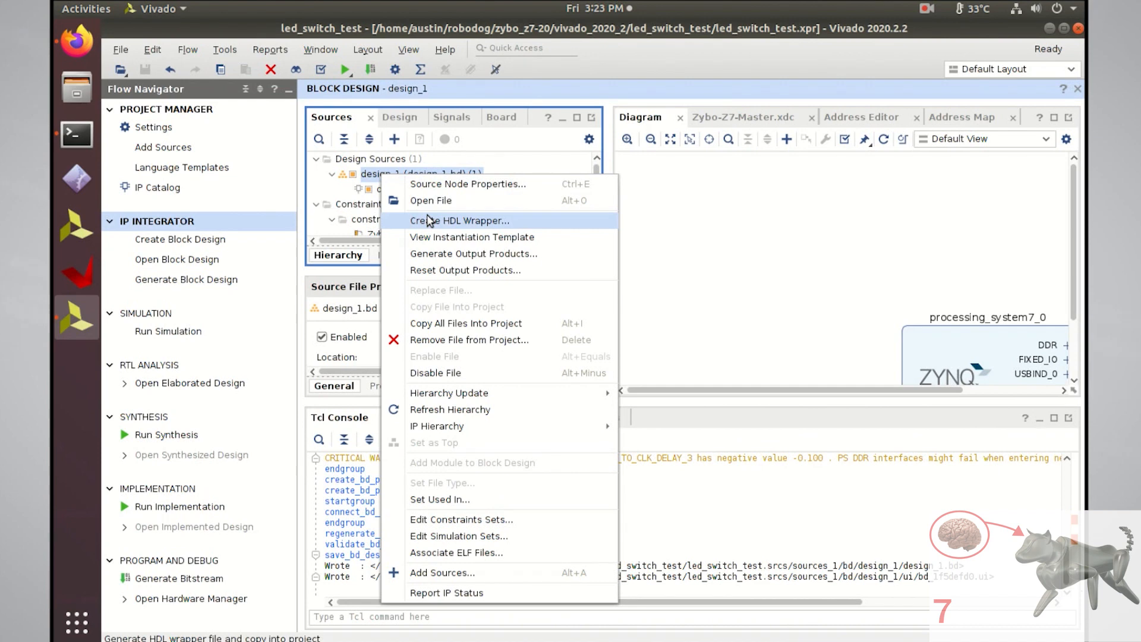
left_click(458, 221)
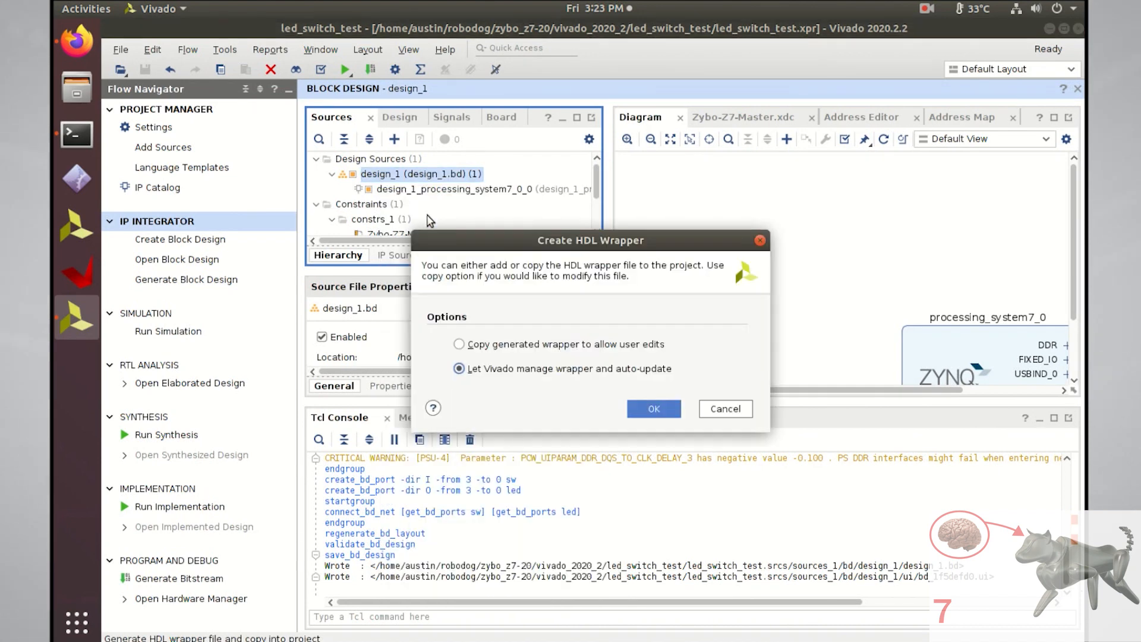
left_click(653, 408)
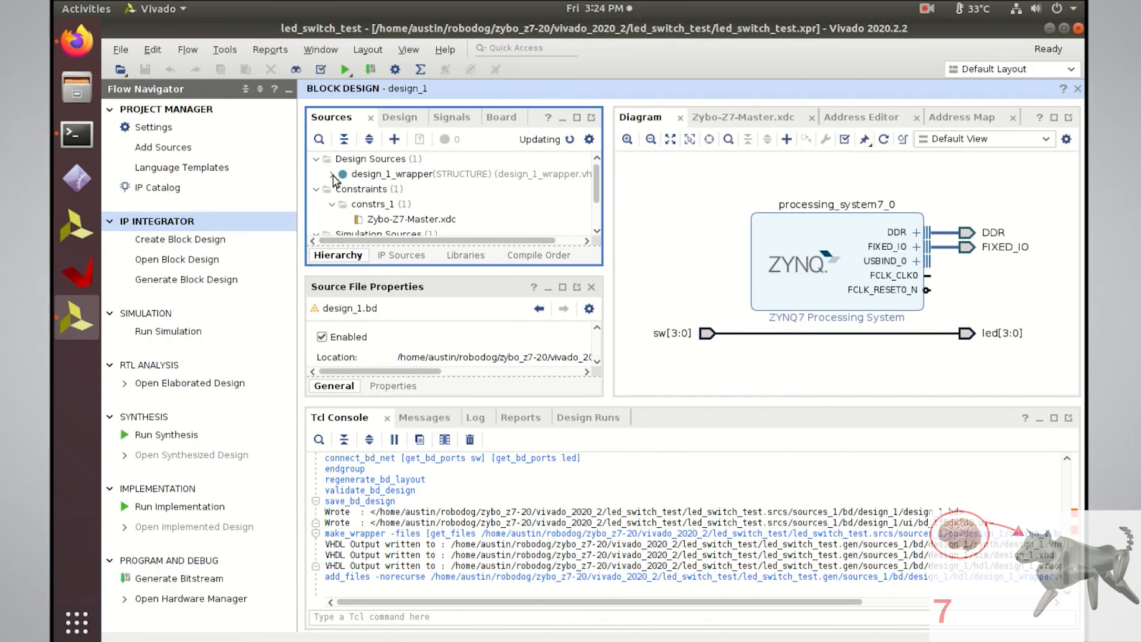
Open design_1_wrapper.vhd and review its port list with the sw and led vectors.
left_click(333, 174)
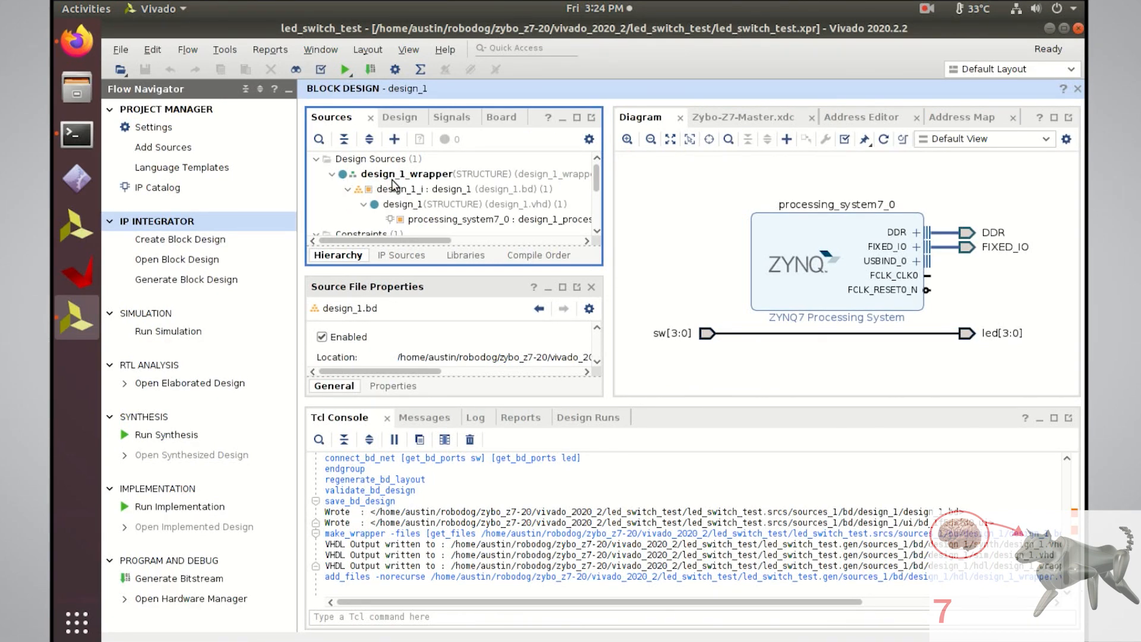
double_click(406, 174)
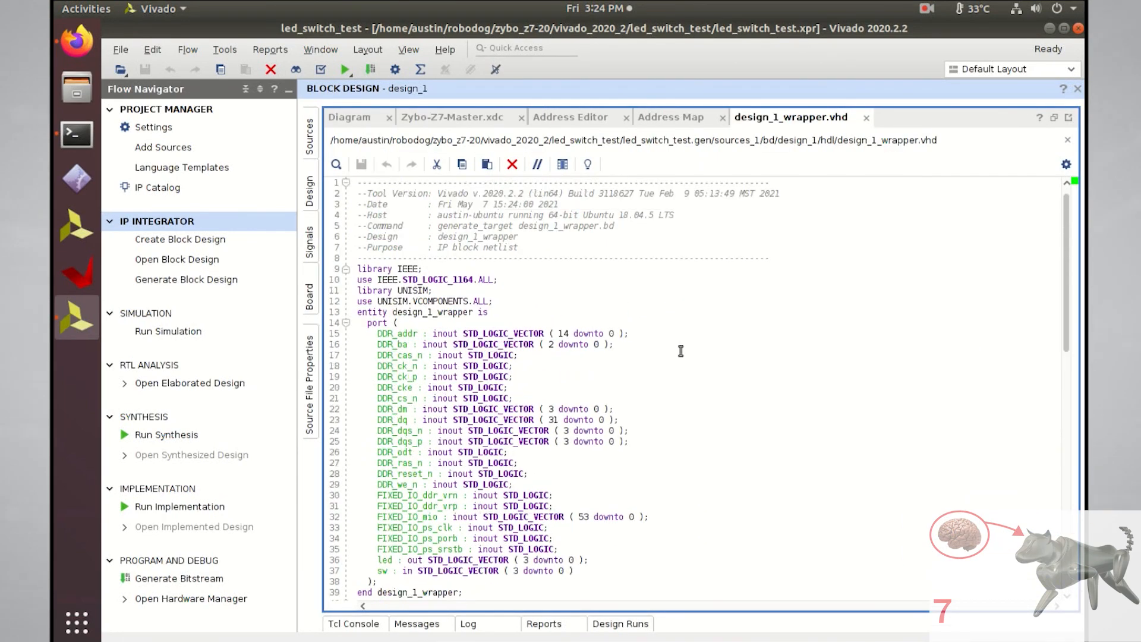
scroll("down", 3)
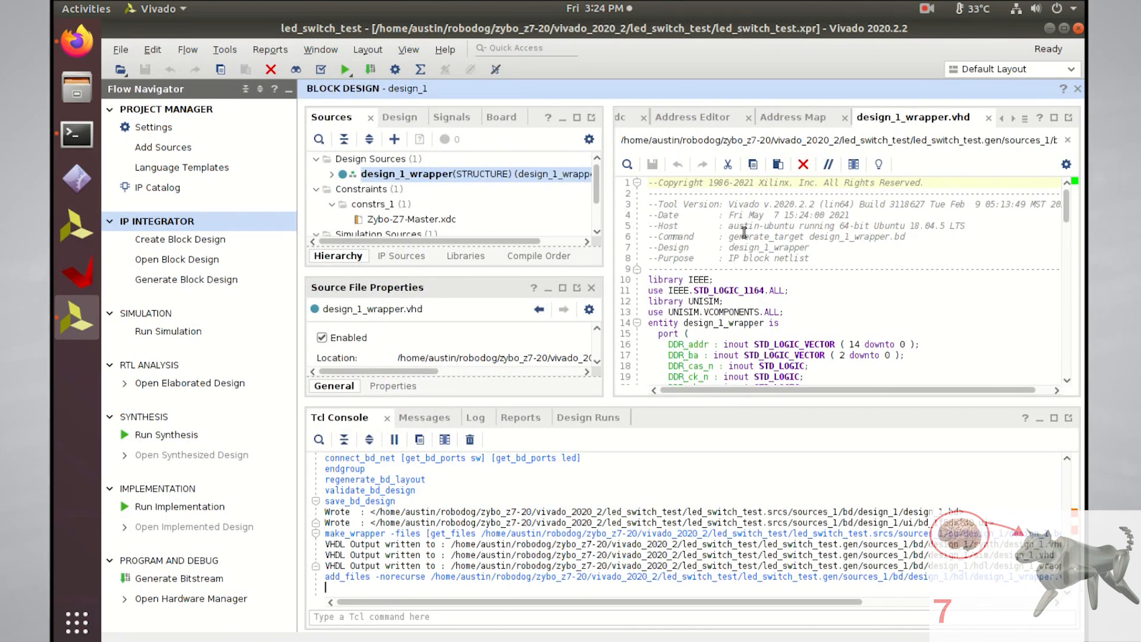
Generate the bitstream, running synthesis and implementation first, until write_bitstream completes.
left_click(172, 577)
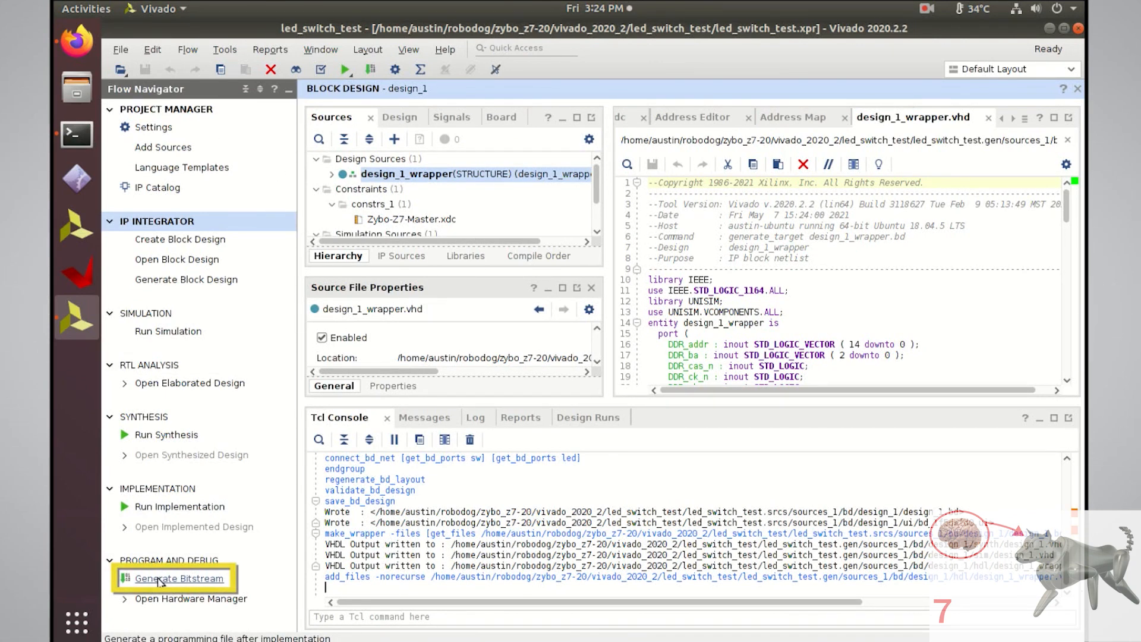
left_click(179, 578)
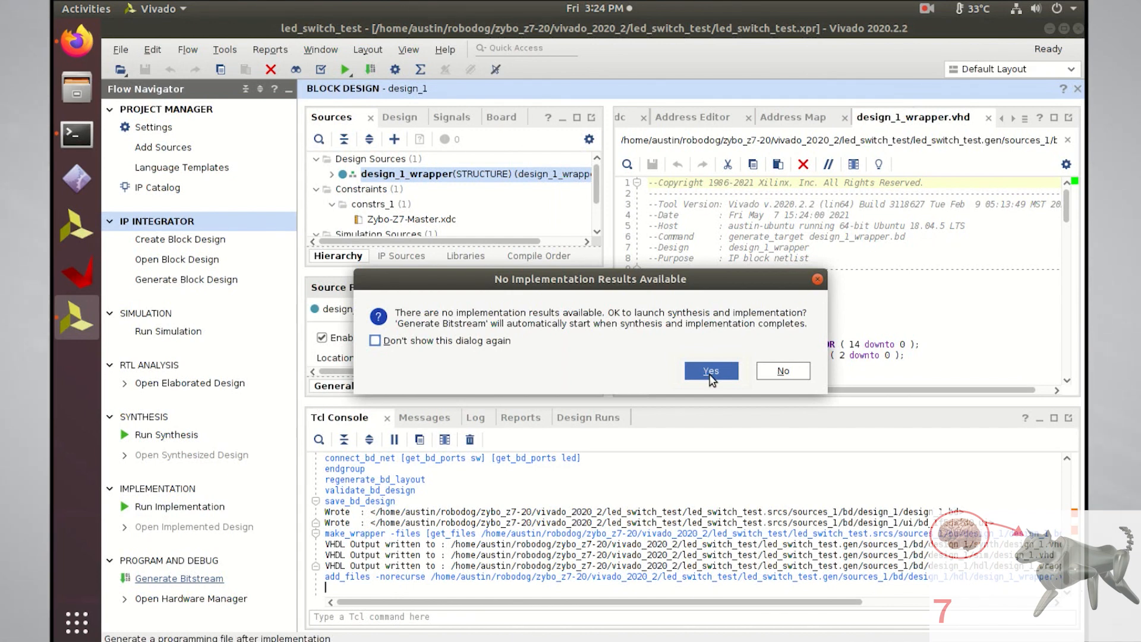
left_click(710, 370)
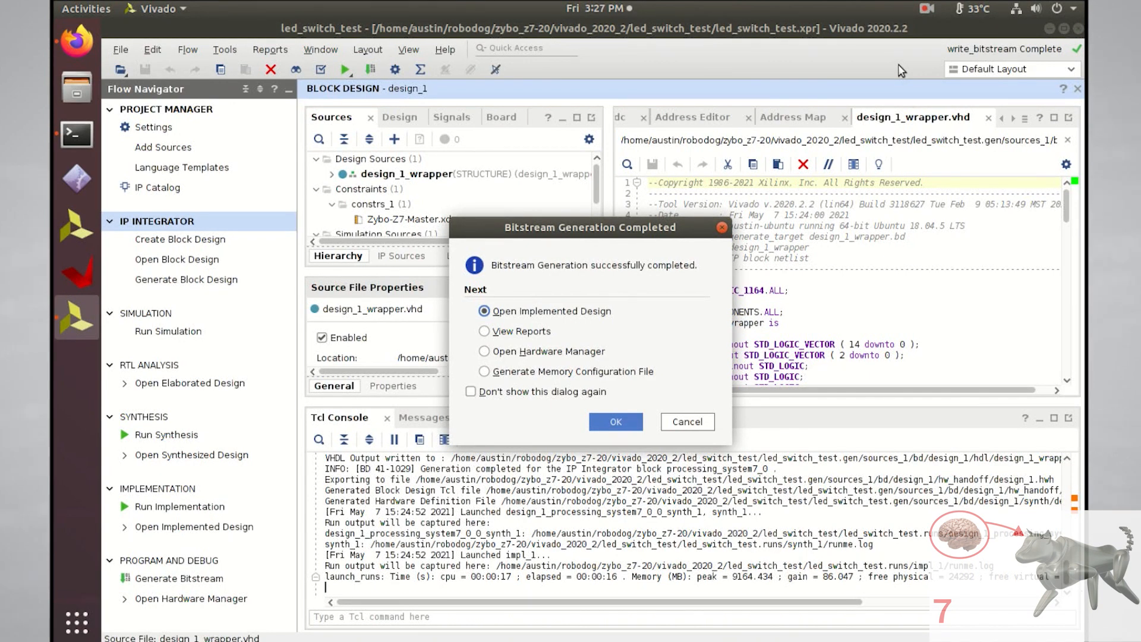
mouse_move(687, 422)
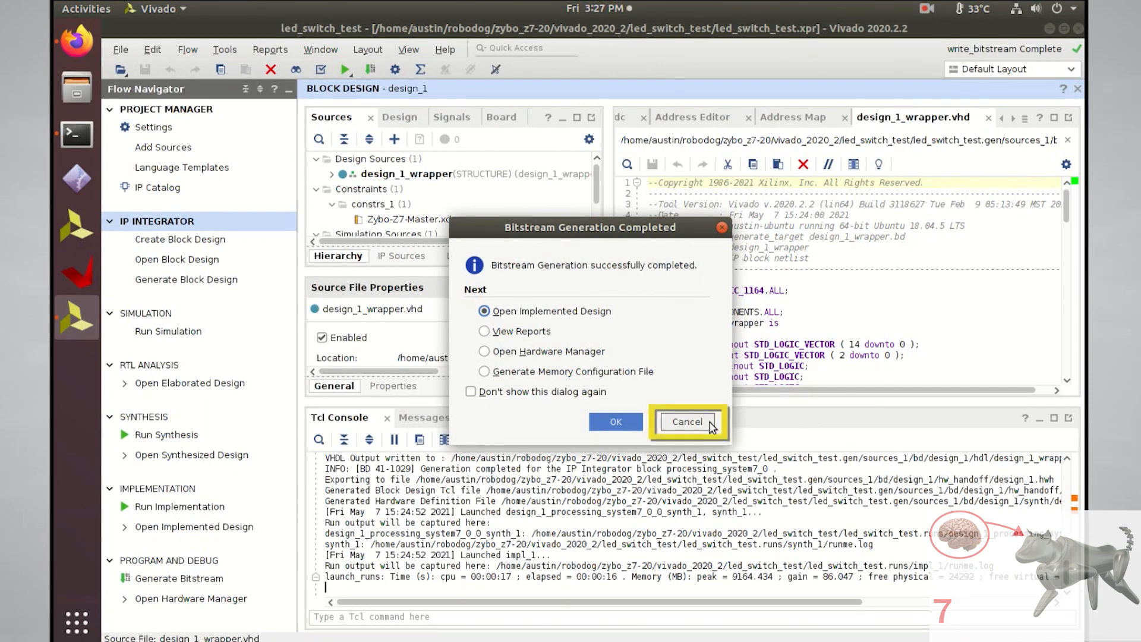
left_click(687, 421)
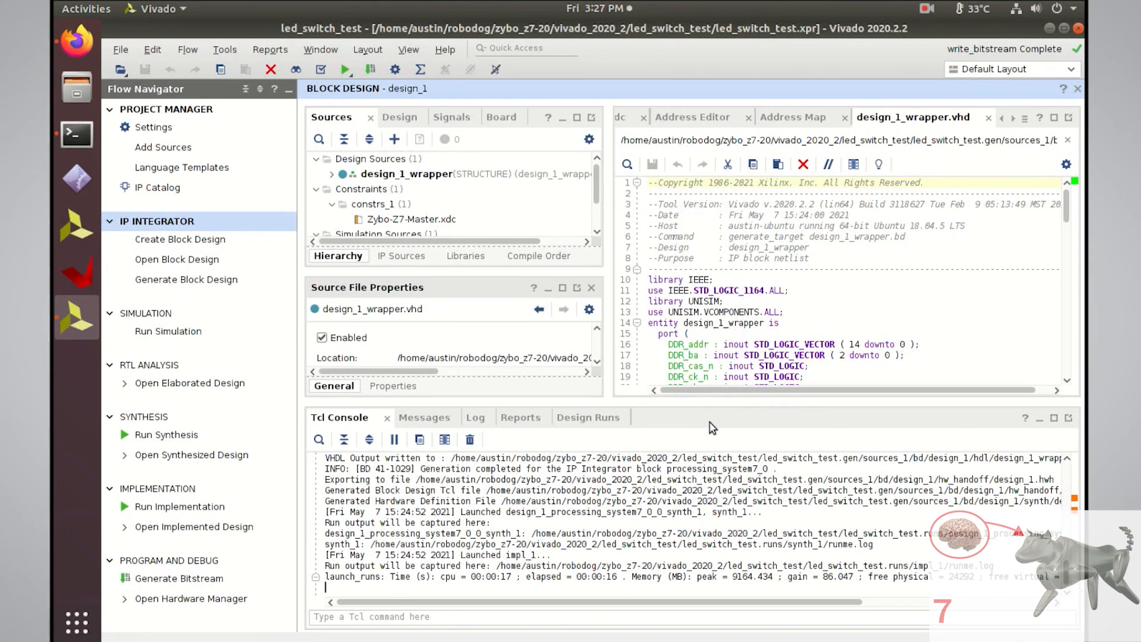
mouse_move(311, 538)
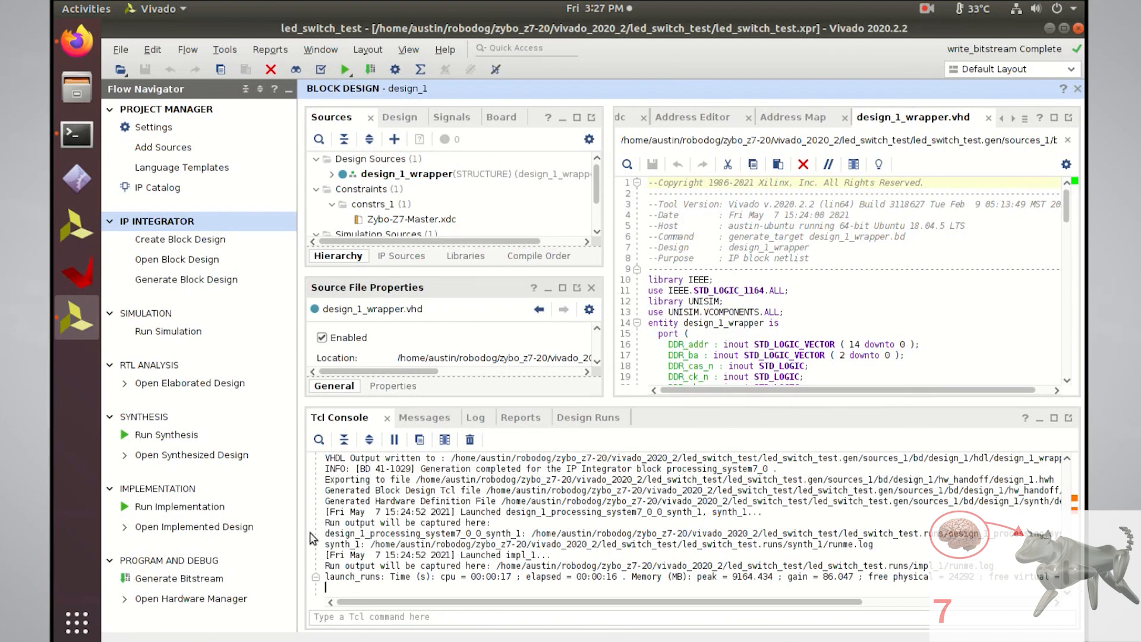
mouse_move(264, 560)
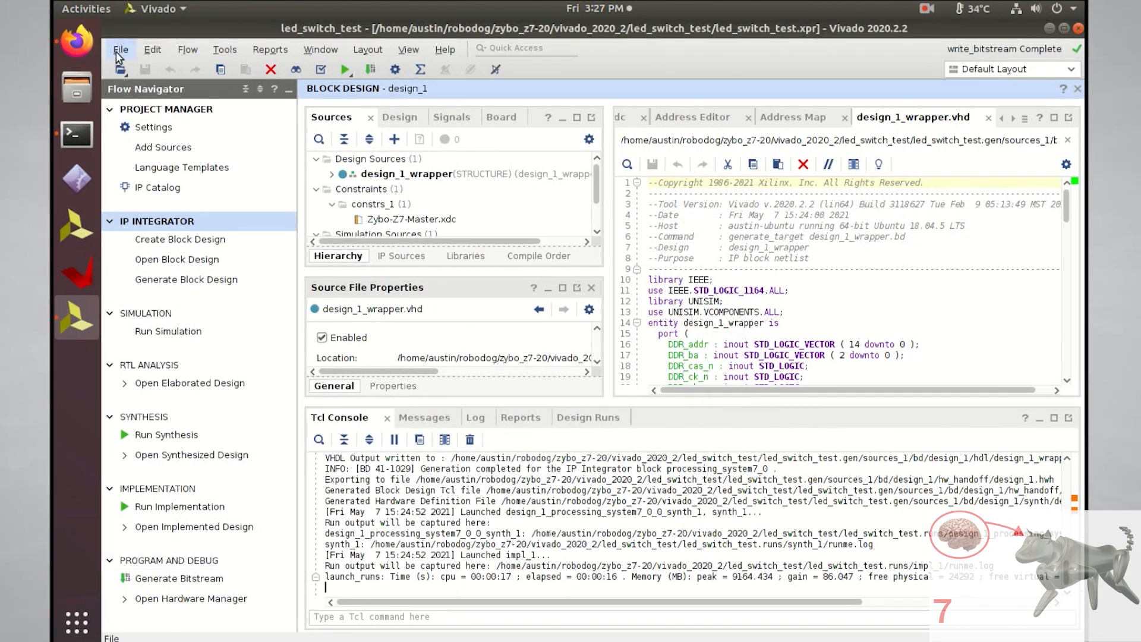
Export the hardware platform with bitstream included as design_1_wrapper.xsa in the project folder.
left_click(121, 50)
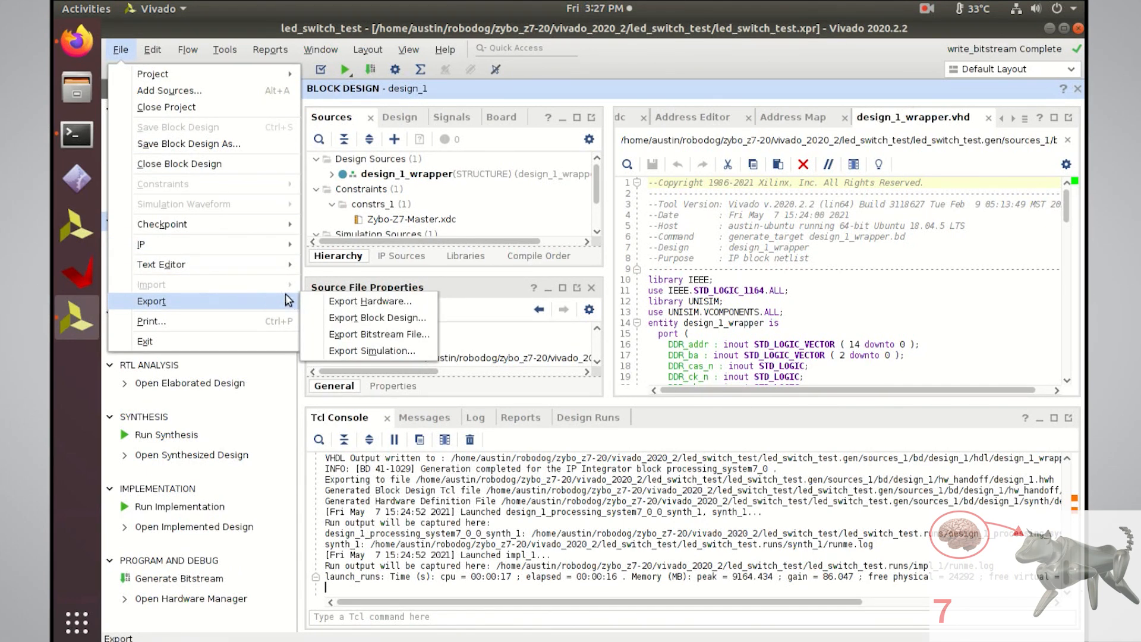
left_click(370, 300)
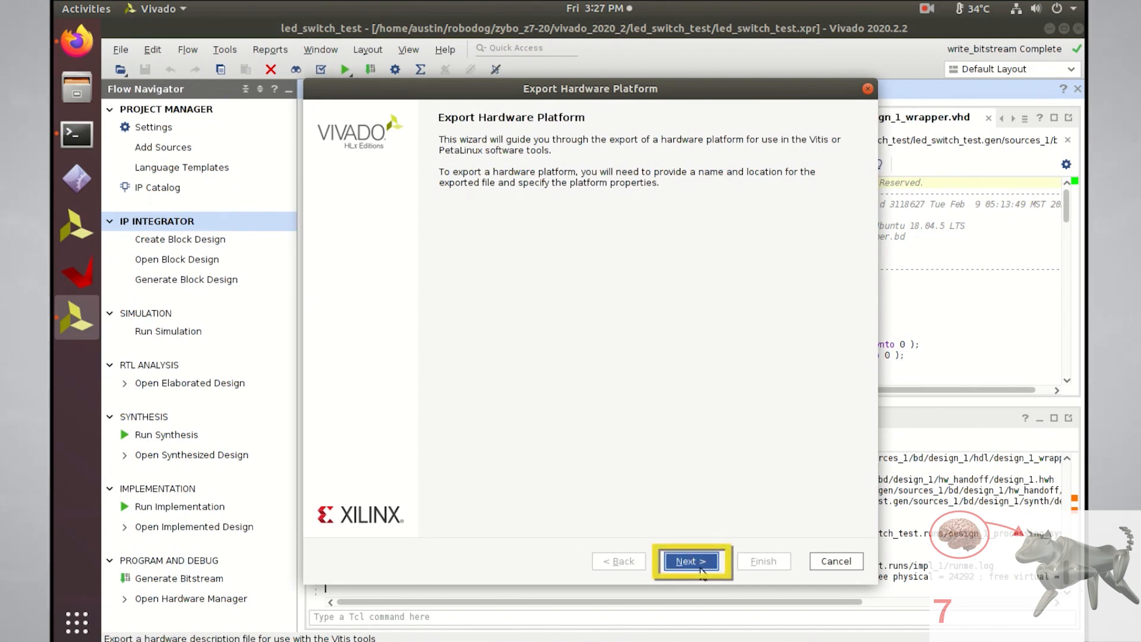
left_click(691, 561)
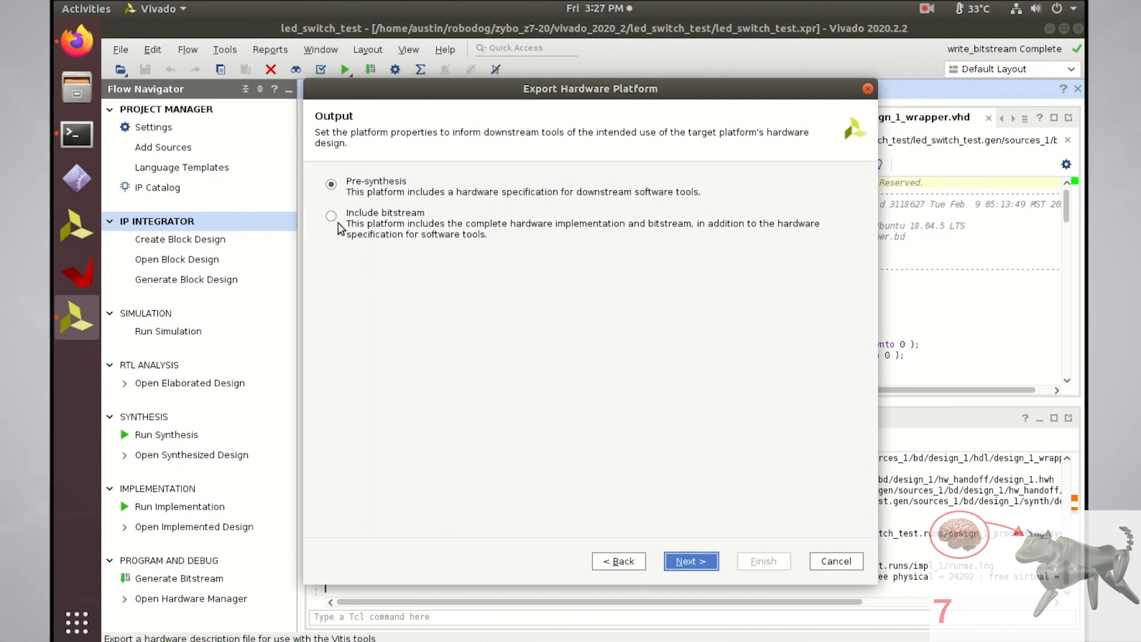
left_click(330, 215)
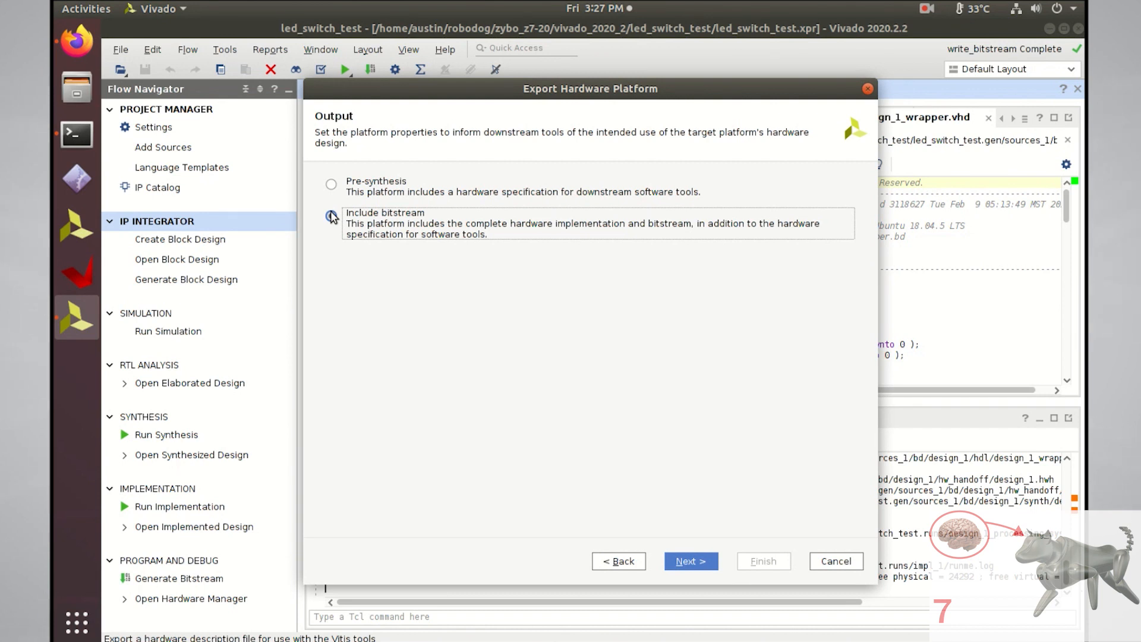
left_click(330, 216)
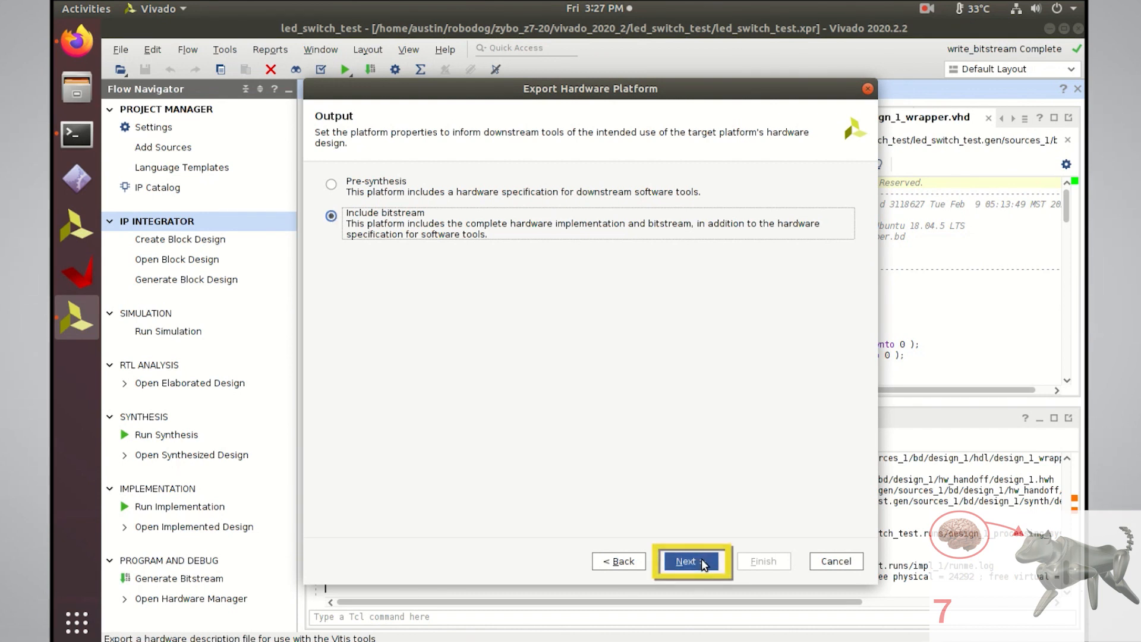
left_click(690, 561)
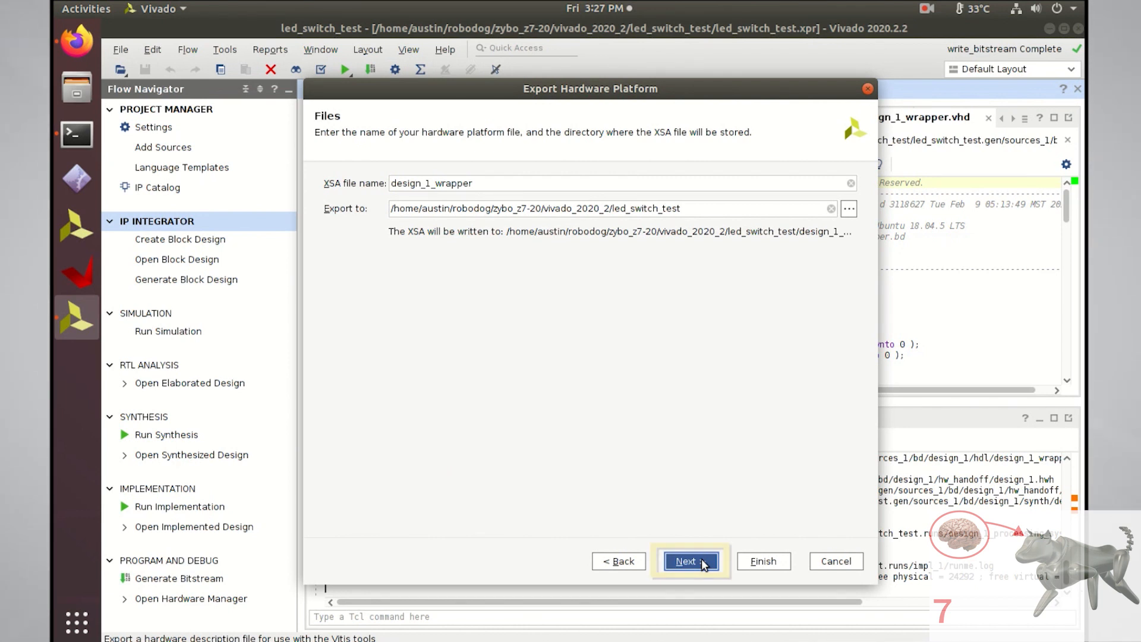
left_click(689, 561)
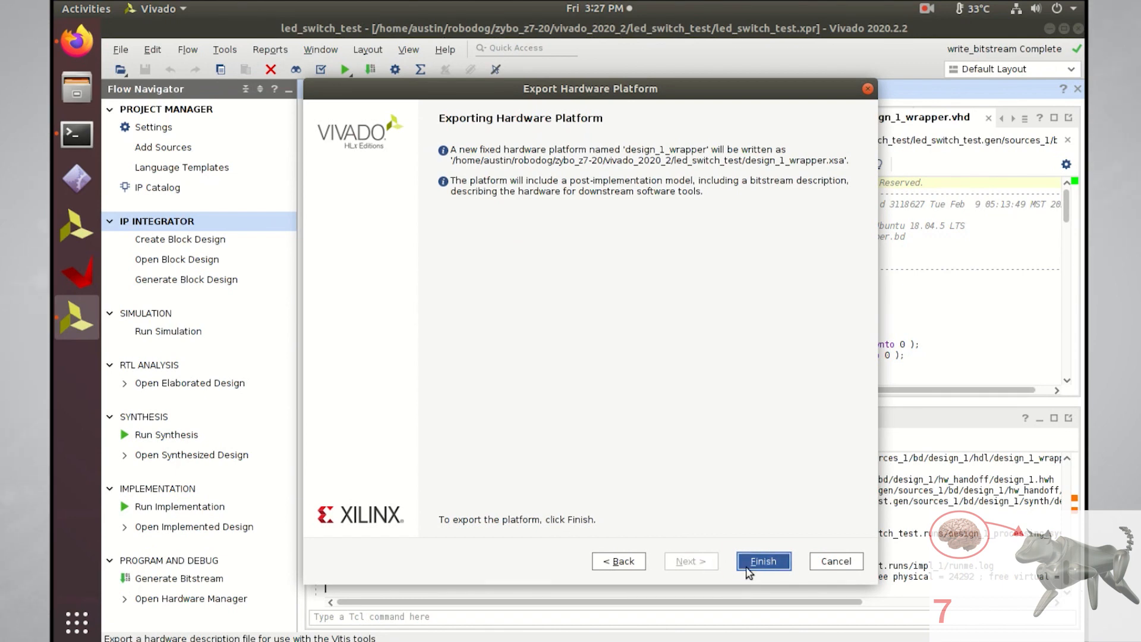
left_click(762, 561)
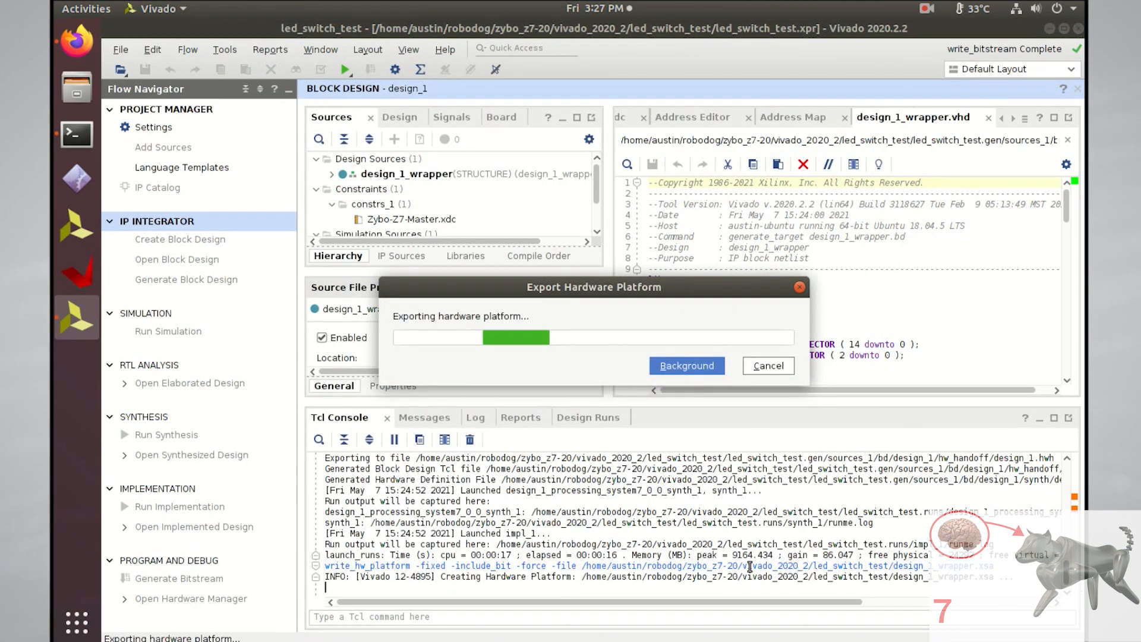